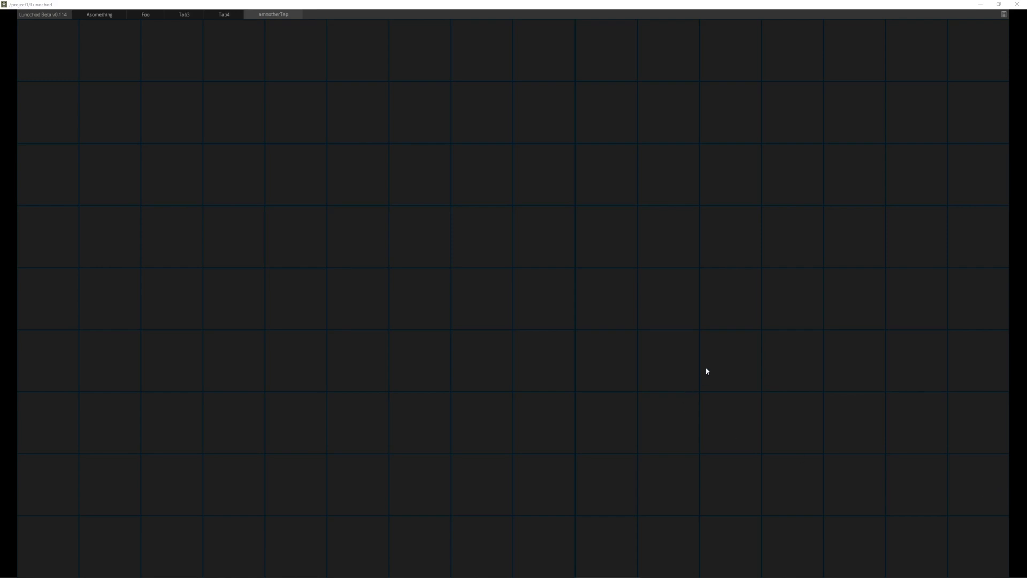
mouse_move(358, 226)
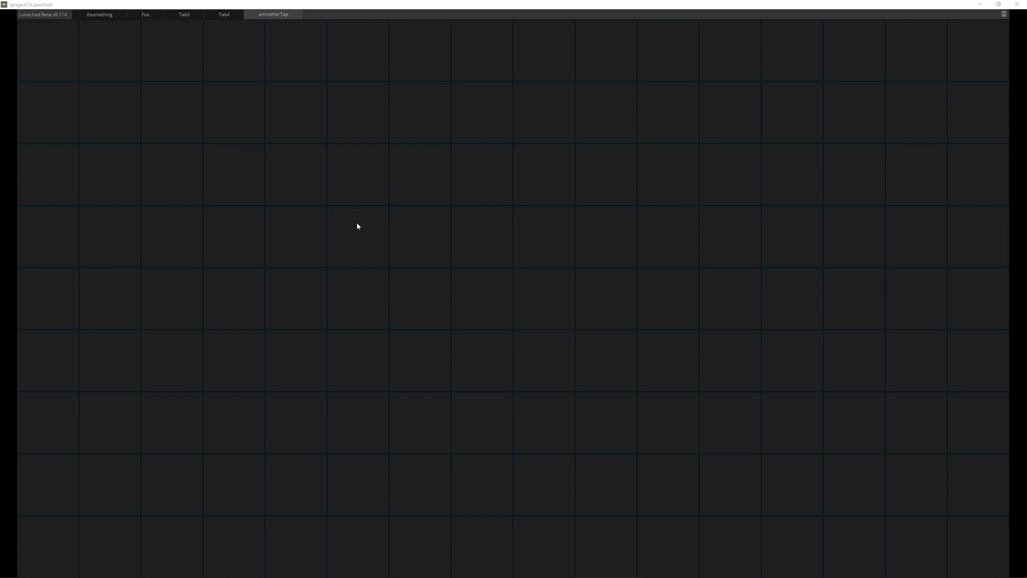
mouse_move(382, 312)
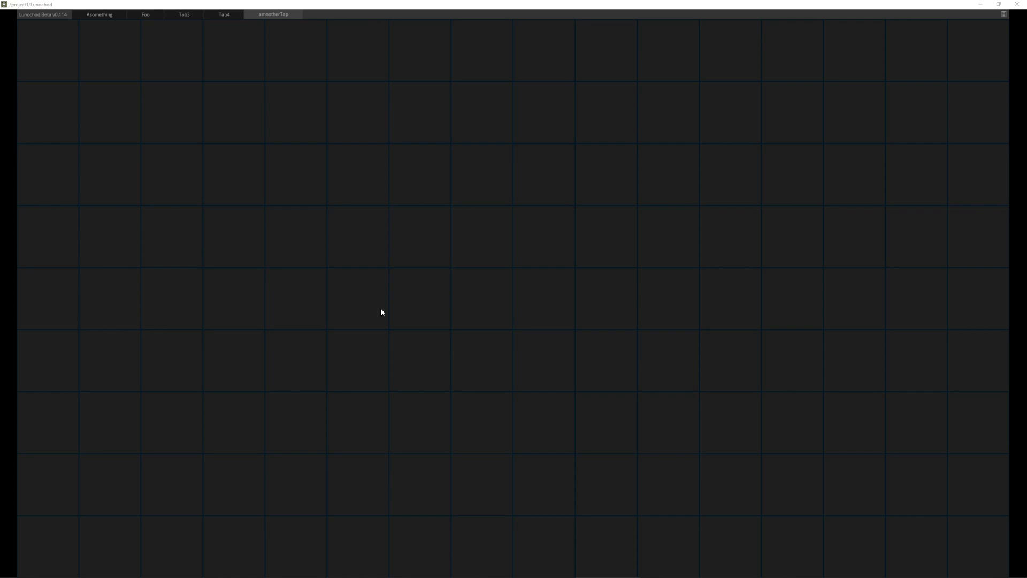
mouse_move(148, 134)
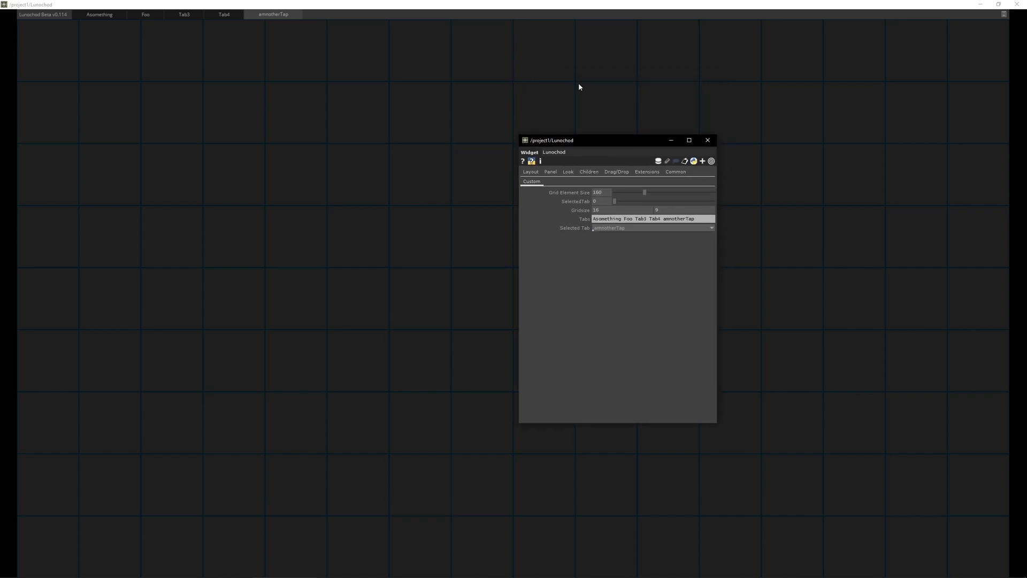
mouse_move(501, 43)
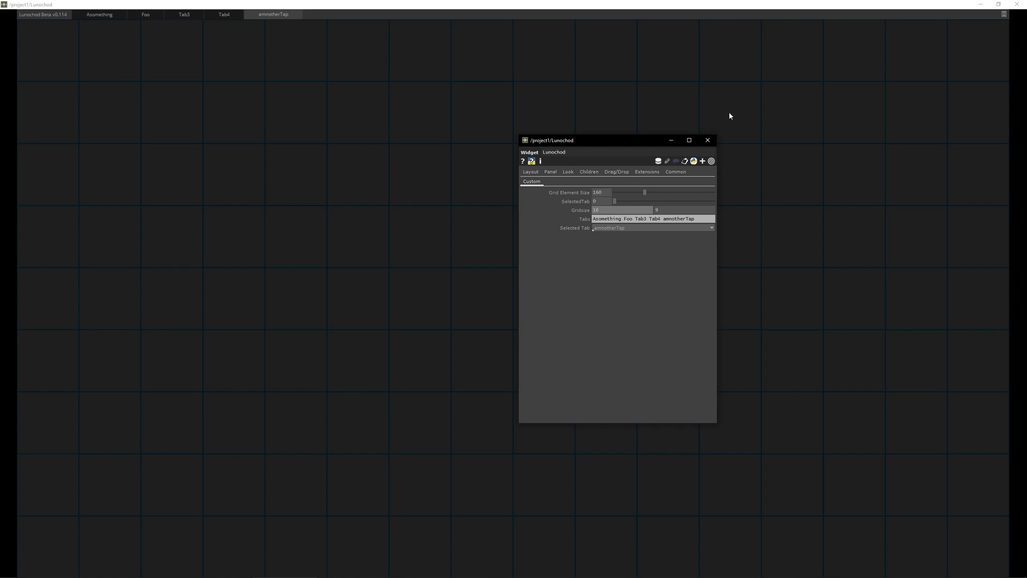
mouse_move(557, 276)
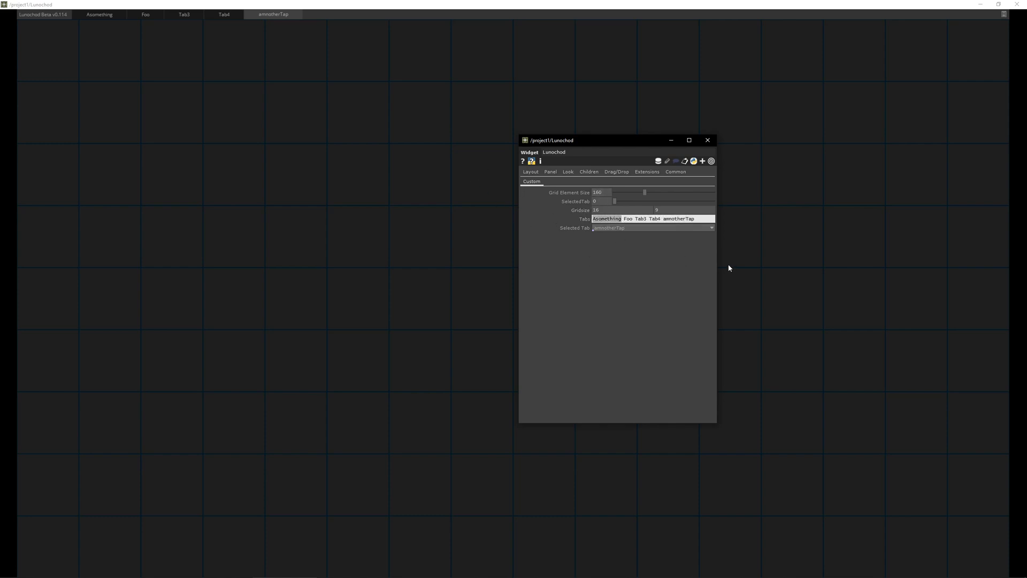
- Replace the Lunochod component's 'Asomething' tab name with 'Generator' in the Tabs field
text(Generator)
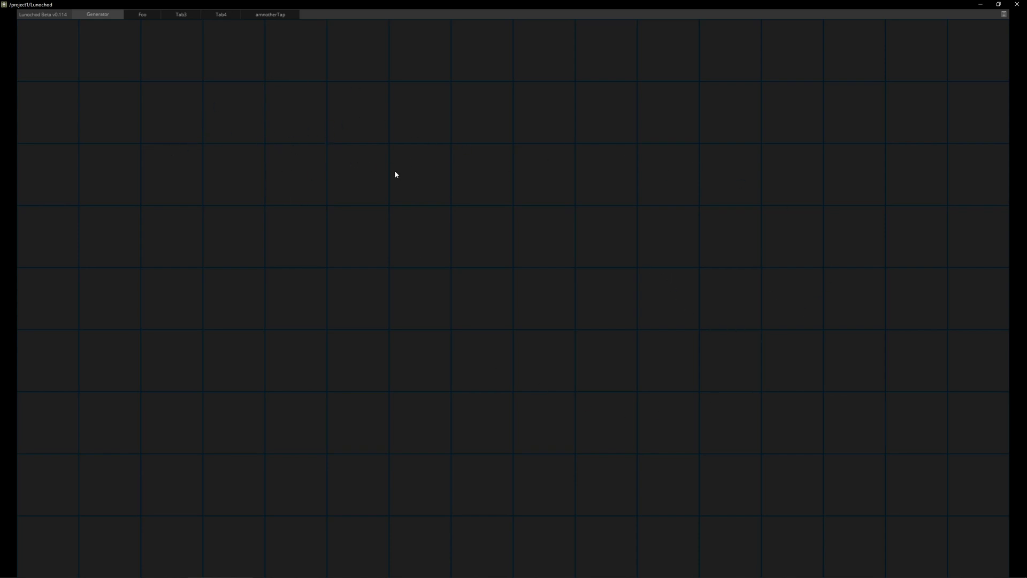
- Create a UI Designer widget panel on the empty Generator grid via the context menu
right_click(395, 174)
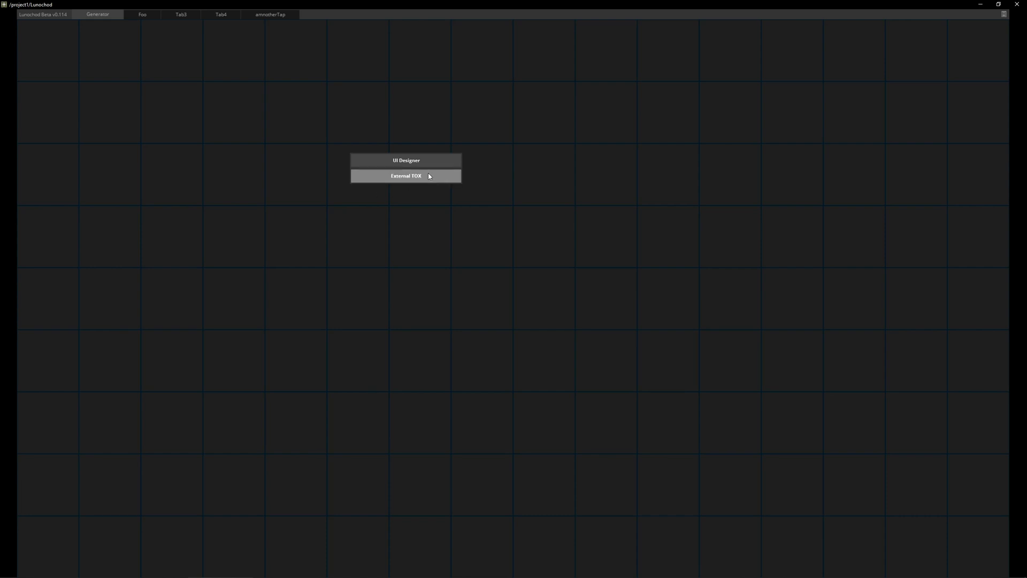
mouse_move(405, 161)
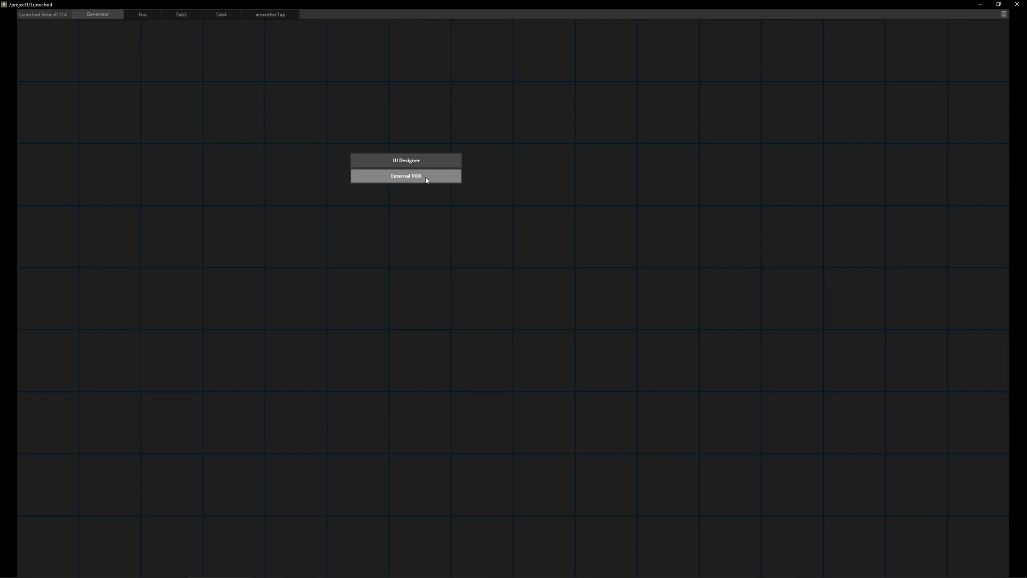
mouse_move(409, 146)
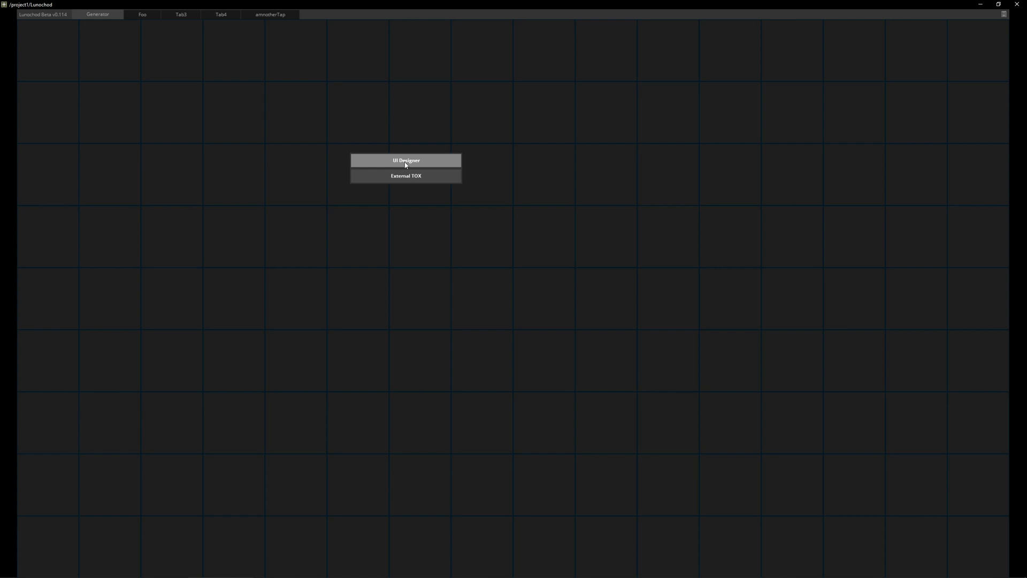
mouse_move(412, 161)
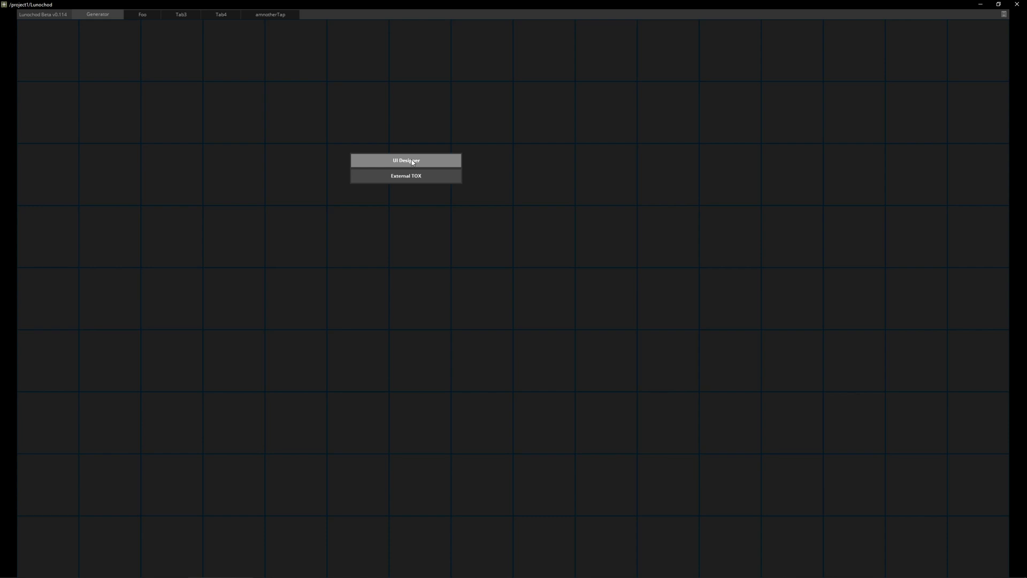
click(406, 160)
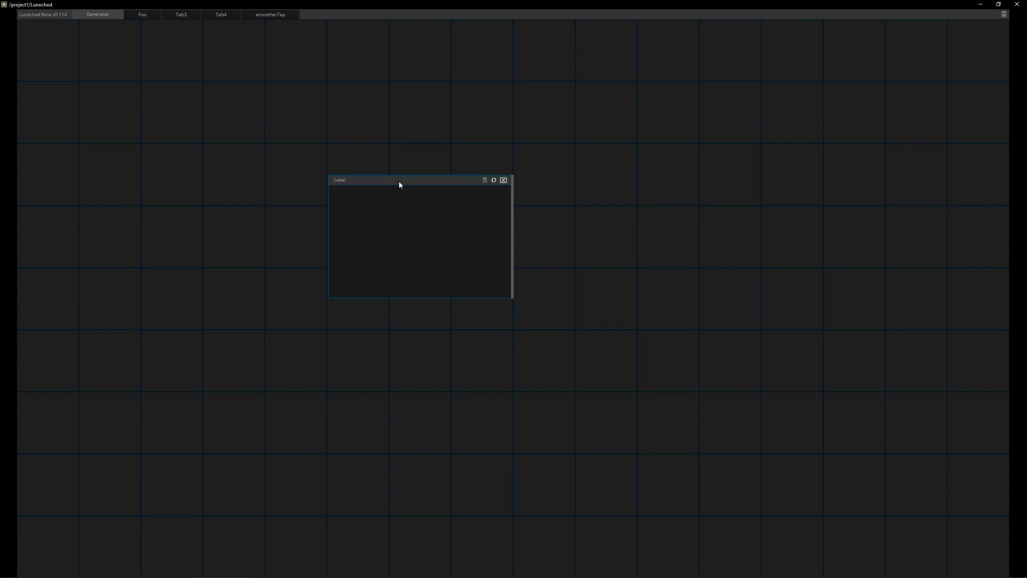
- Drag the Label panel around the grid, then enlarge it to cover more cells
drag(398, 184, 364, 153)
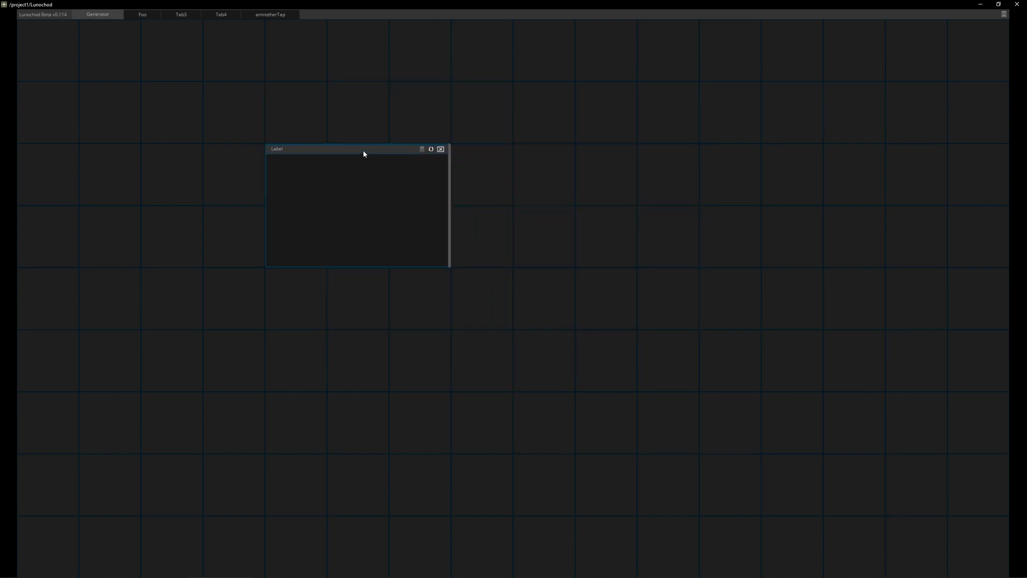
drag(328, 148, 82, 45)
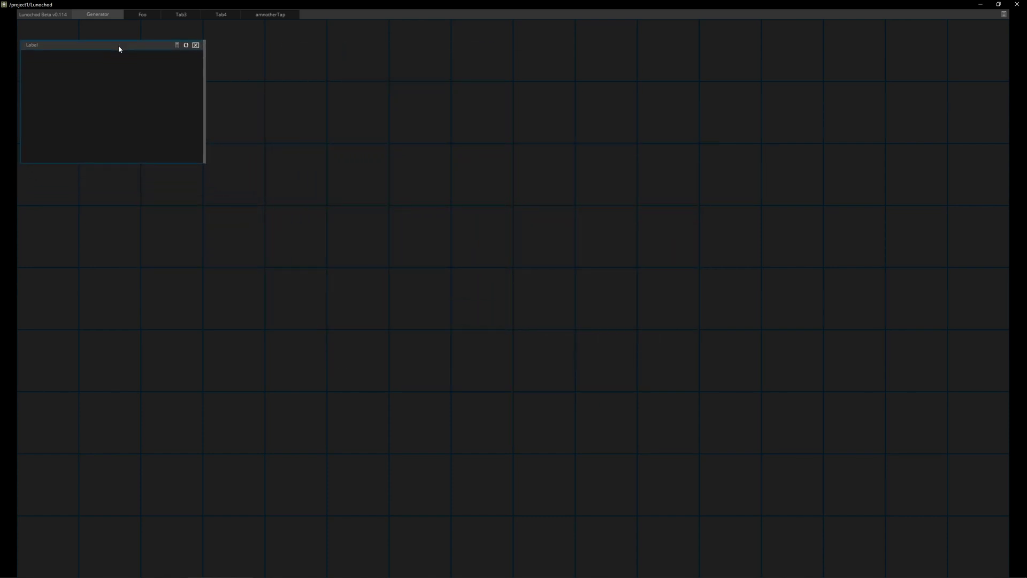
drag(118, 48, 470, 151)
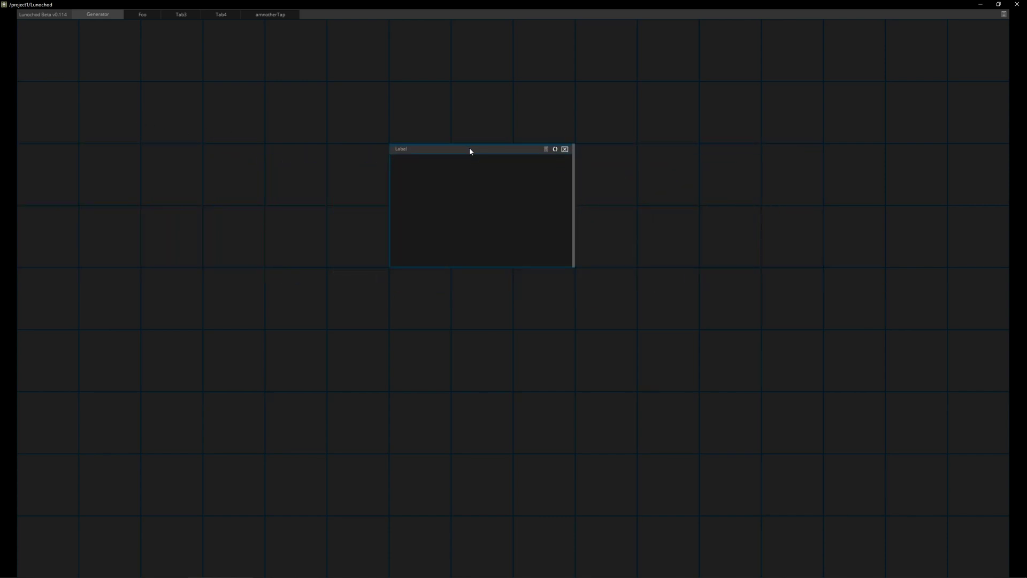
drag(469, 149, 281, 86)
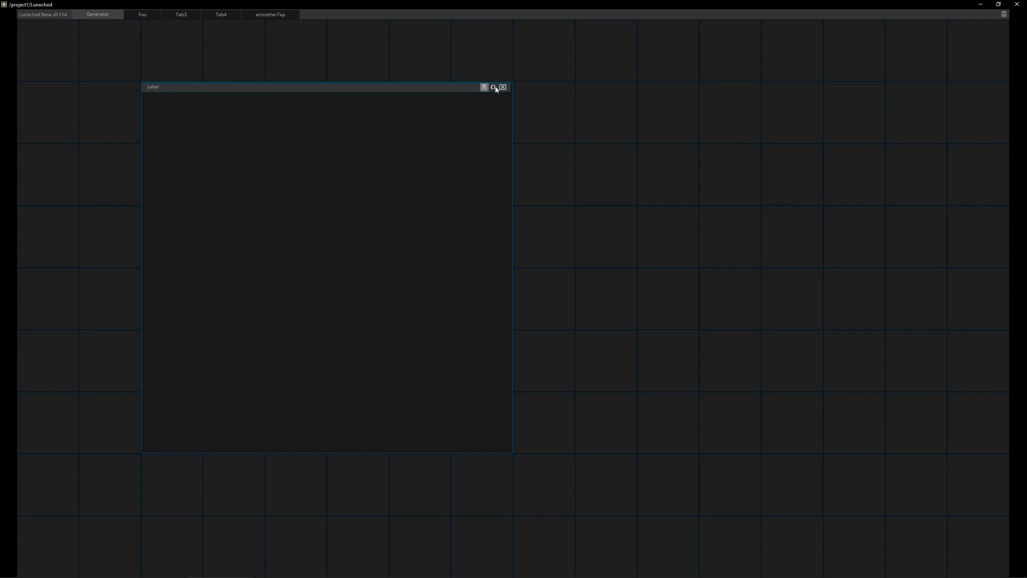
mouse_move(358, 122)
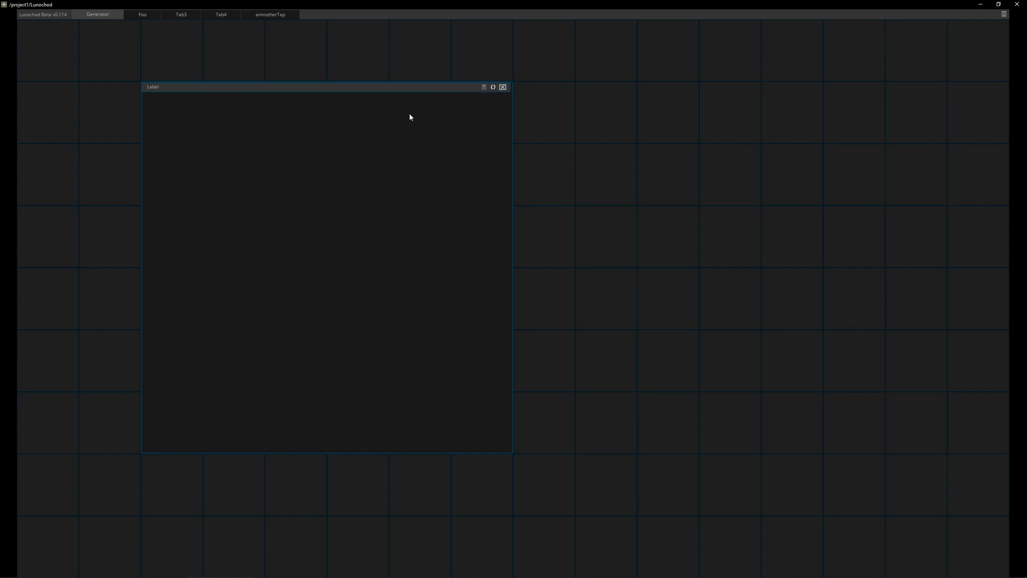
mouse_move(317, 224)
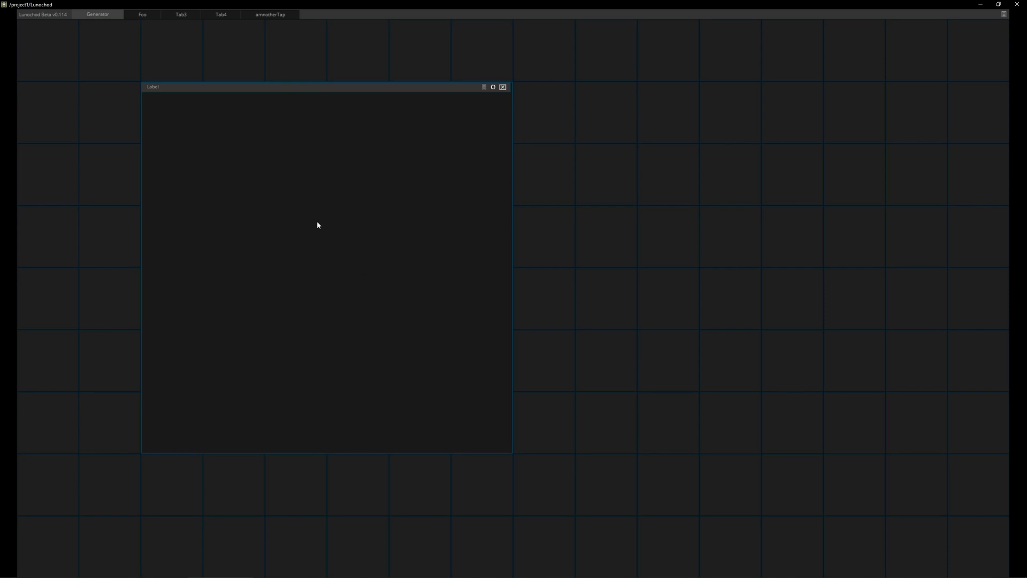
mouse_move(422, 273)
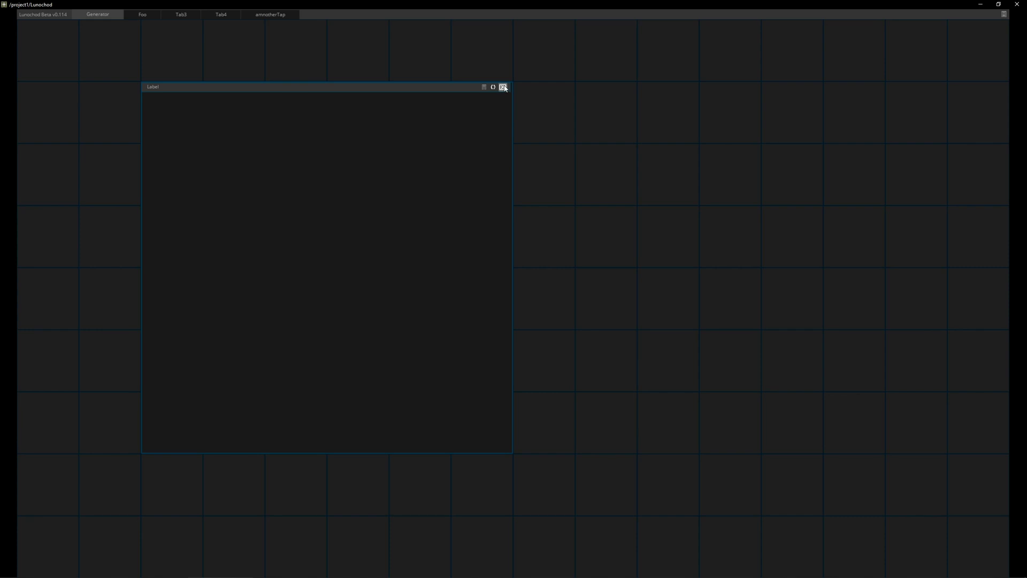
- Title the widget 'Render' and set its WidgetHeight to 40
click(503, 87)
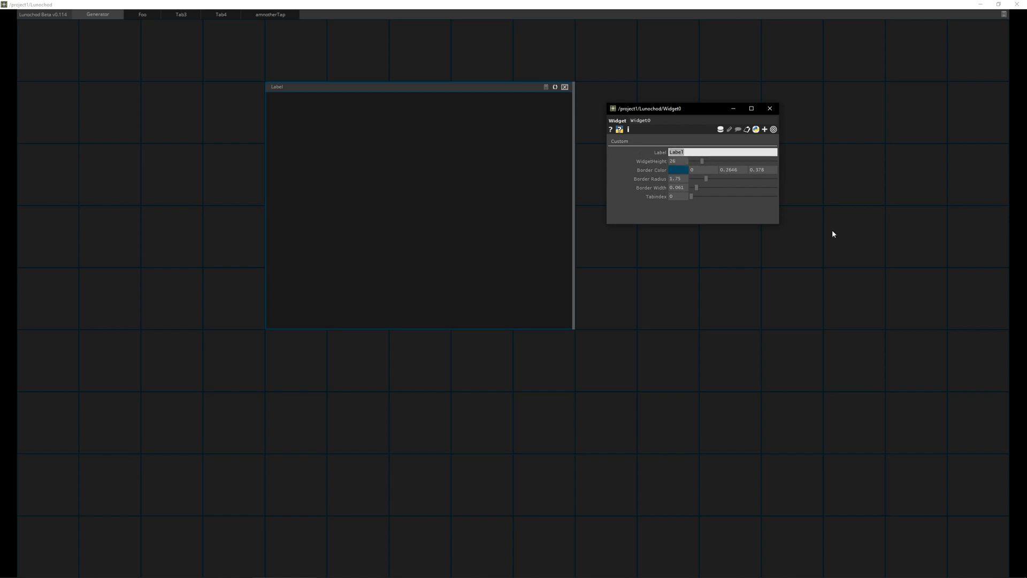
text(Render)
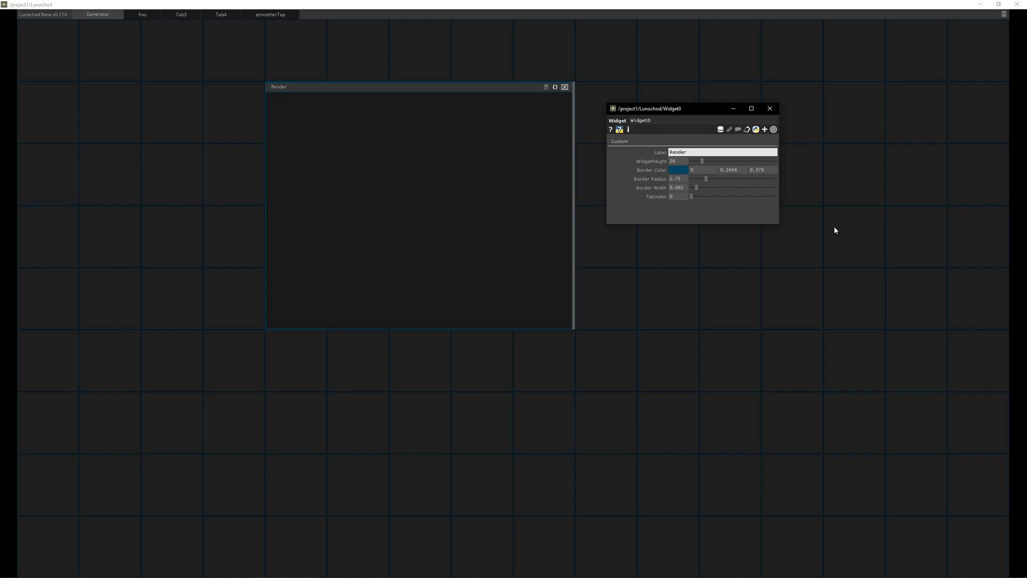
mouse_move(287, 92)
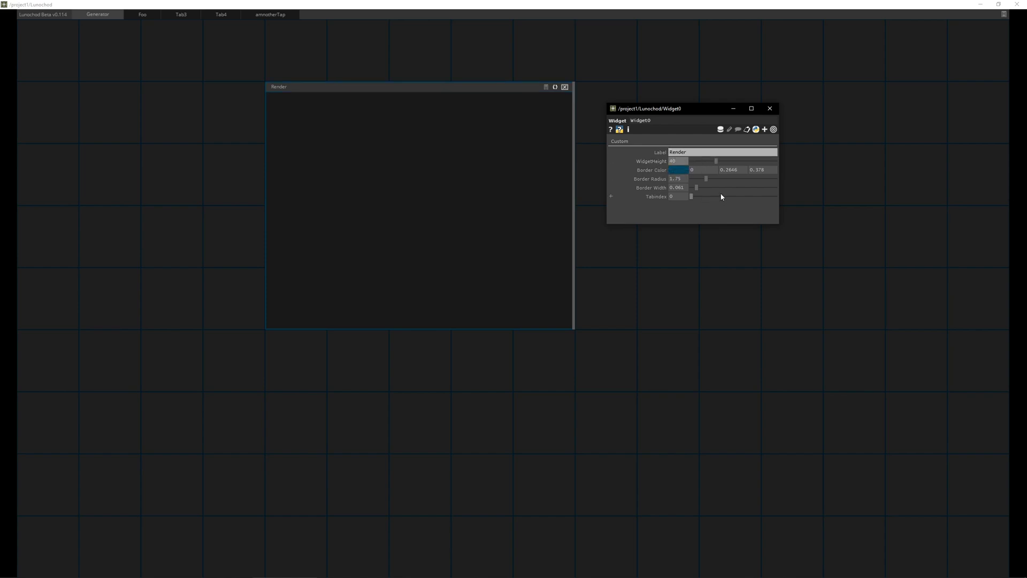
click(678, 170)
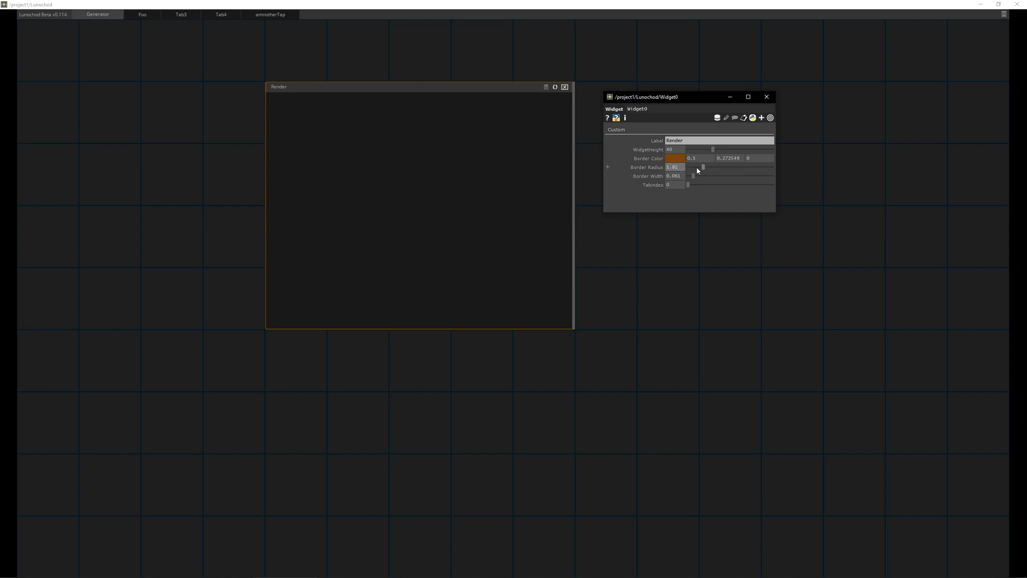
- Set border radius 1.48, border width 0.081 and tab index 3 to place it on Foo
drag(701, 167, 707, 175)
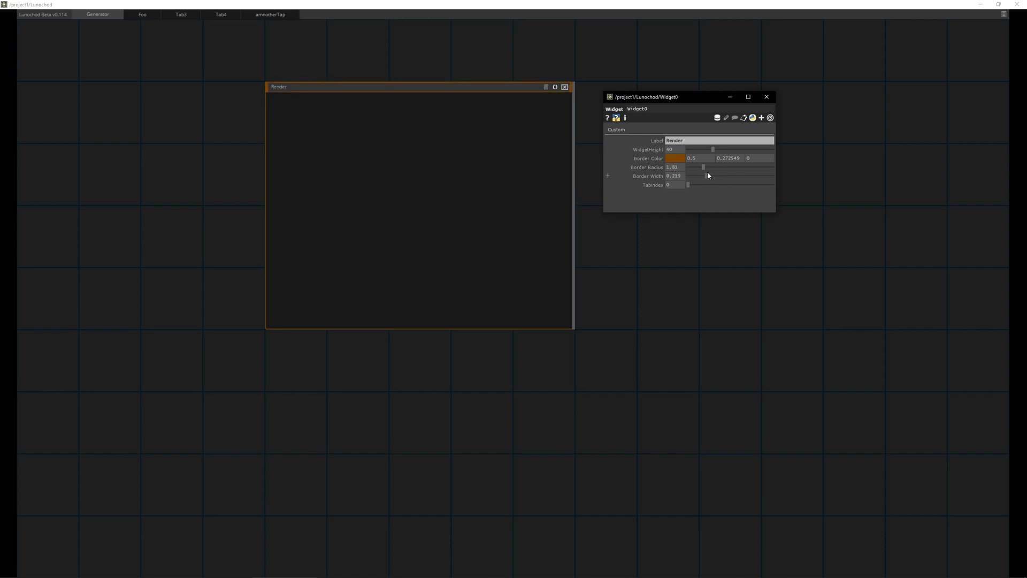
drag(704, 176, 697, 175)
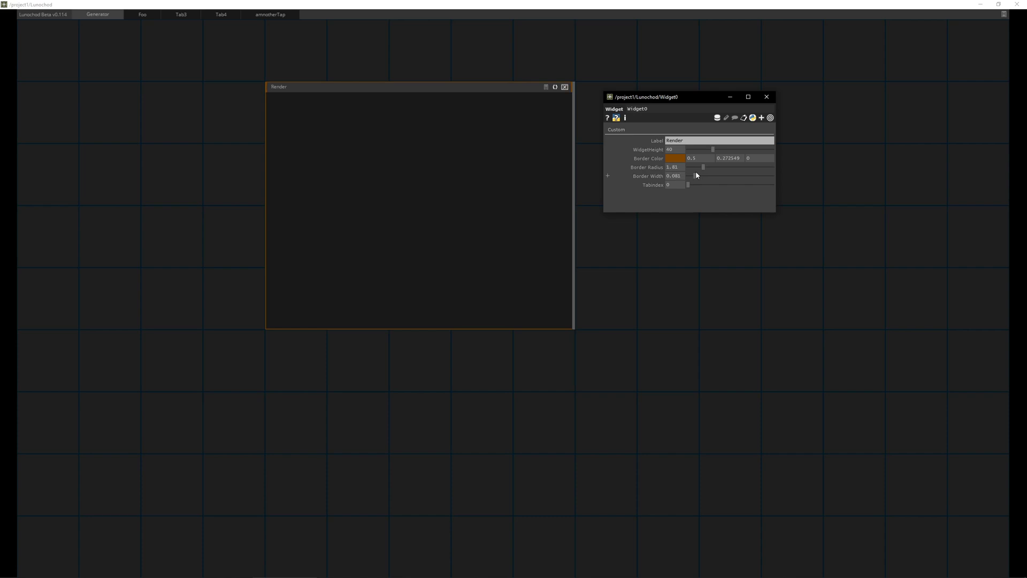
drag(703, 167, 694, 167)
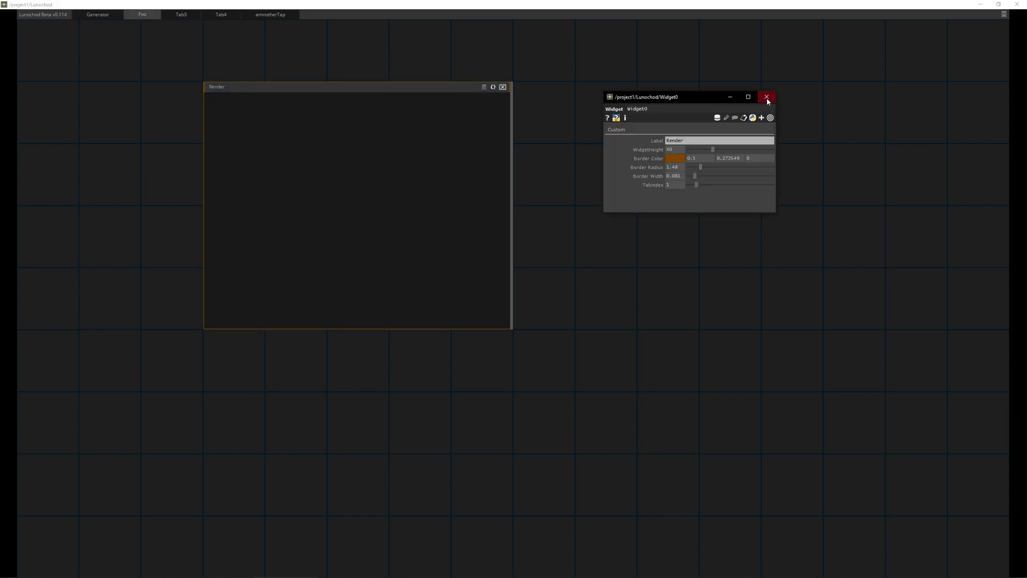
- Close the Widget0 parameter window
click(767, 97)
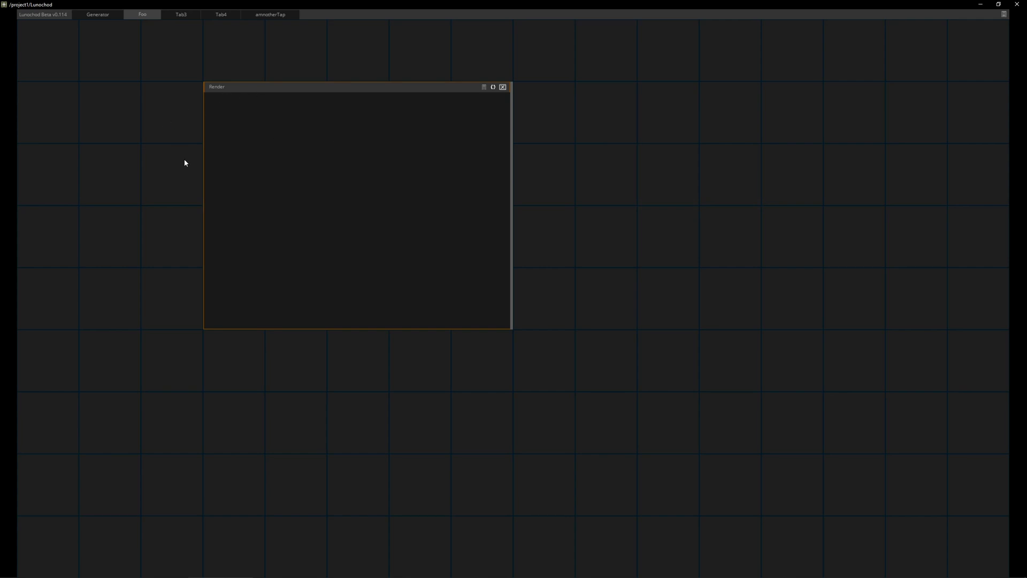
mouse_move(891, 53)
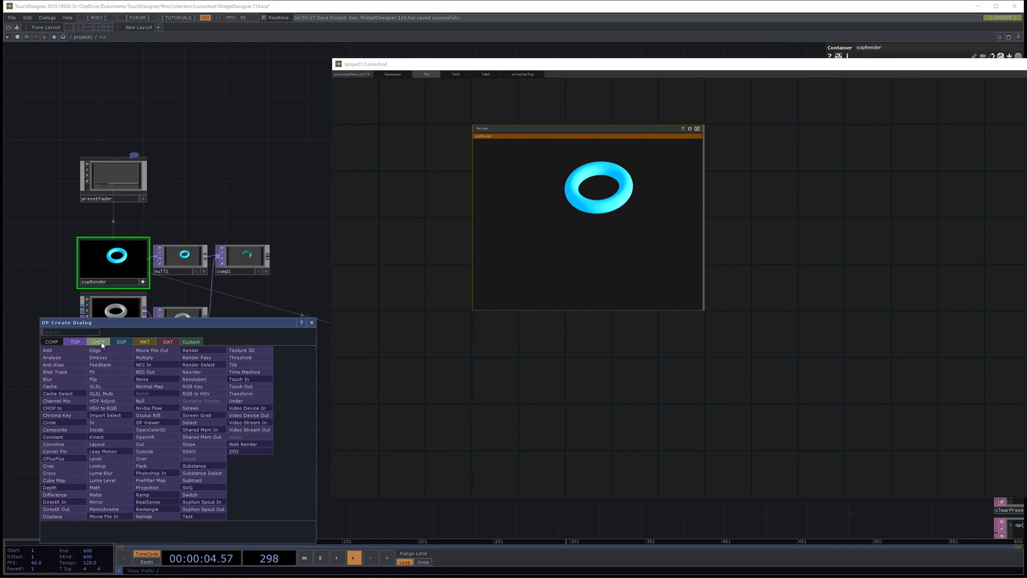
- Add a Constant CHOP found by searching 'co' and connect it to the Render widget
text(co)
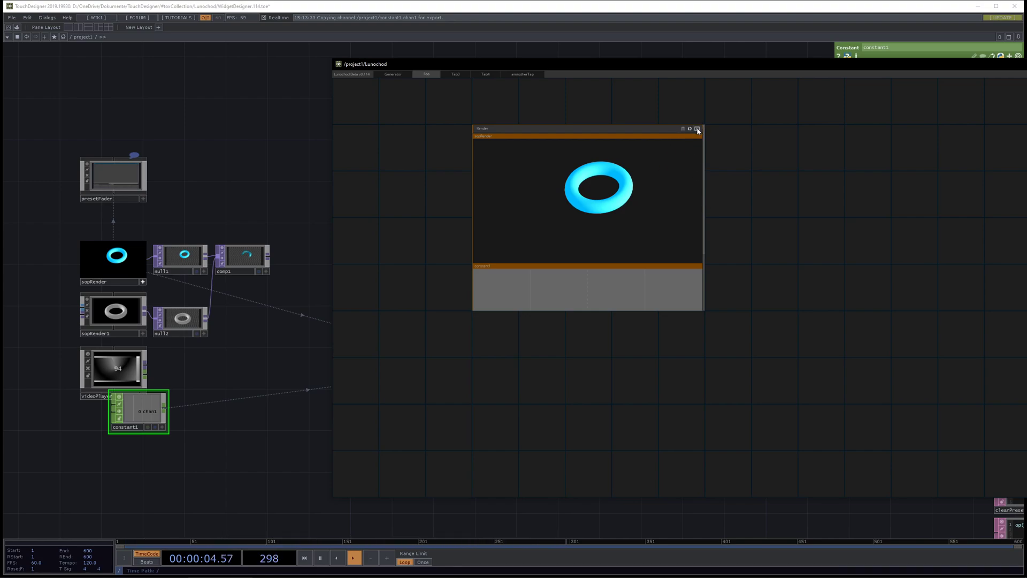
click(697, 128)
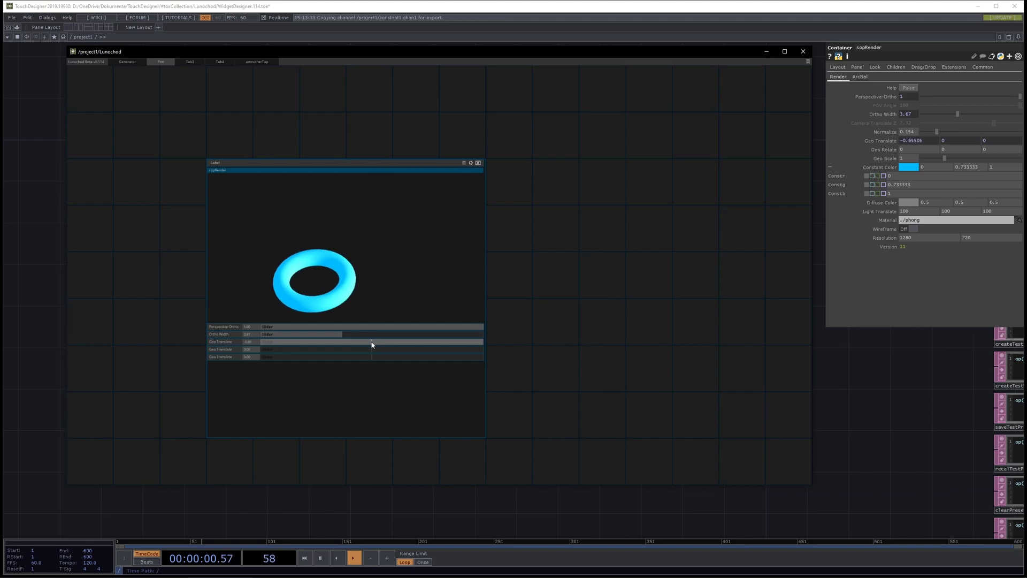
- Drag the Perspective-Ortho and Ortho Width sliders to make the torus render larger
drag(269, 327, 318, 327)
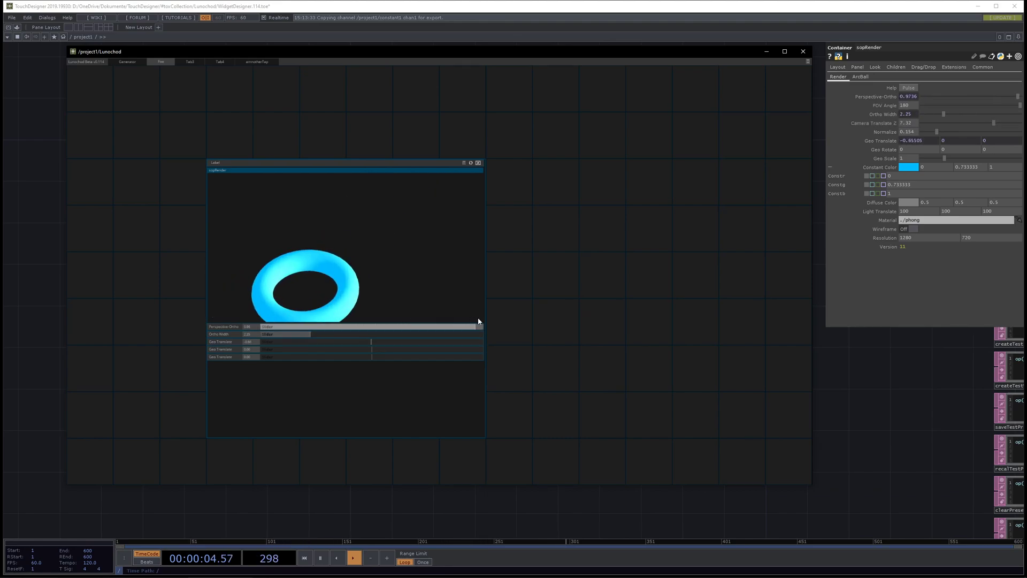
drag(268, 350, 393, 349)
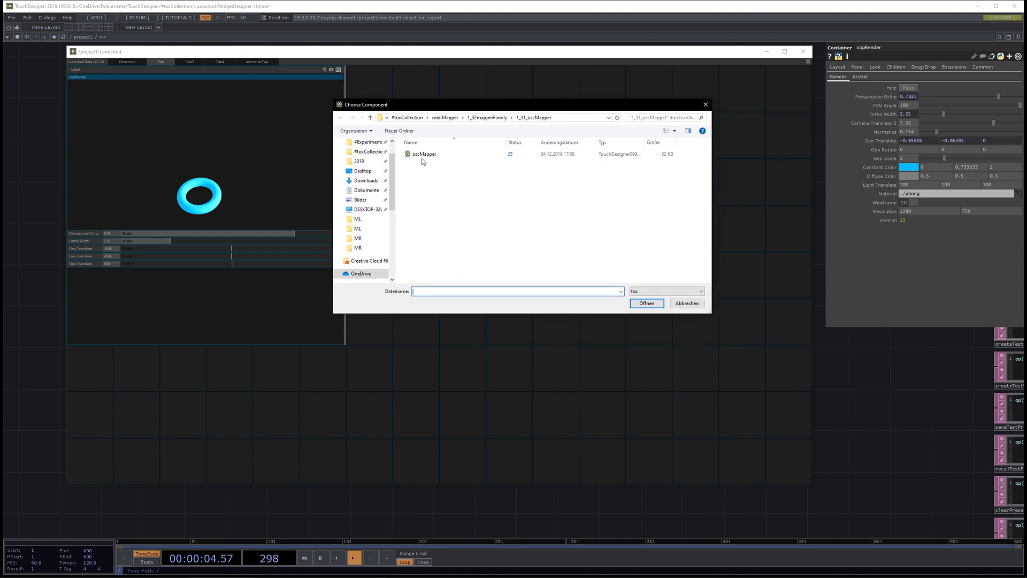
- Load oscMapper.tox from midiMapper > 1_32mapperFamily > 1_31_oscMapper as an External TOX
click(423, 154)
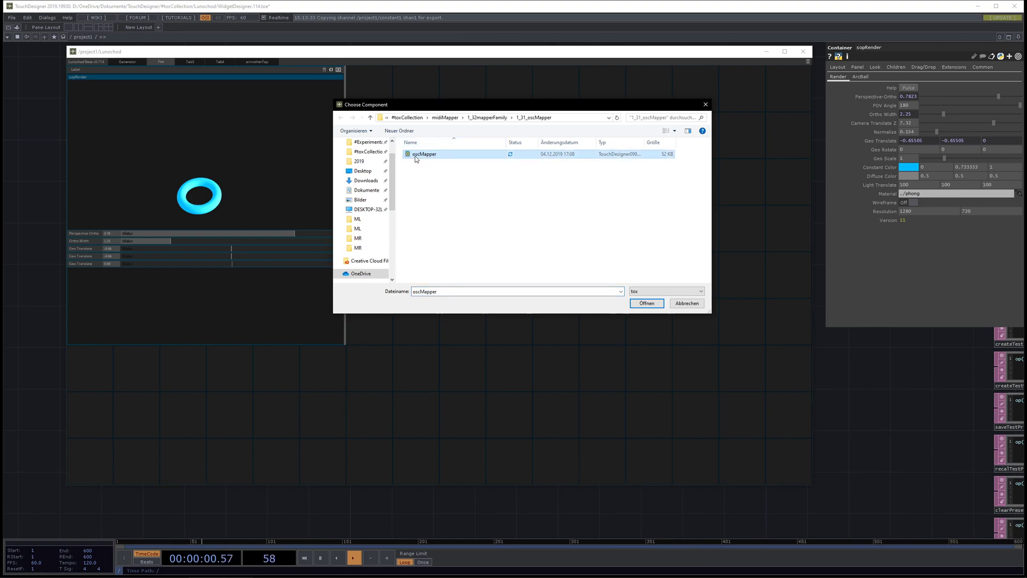
click(646, 303)
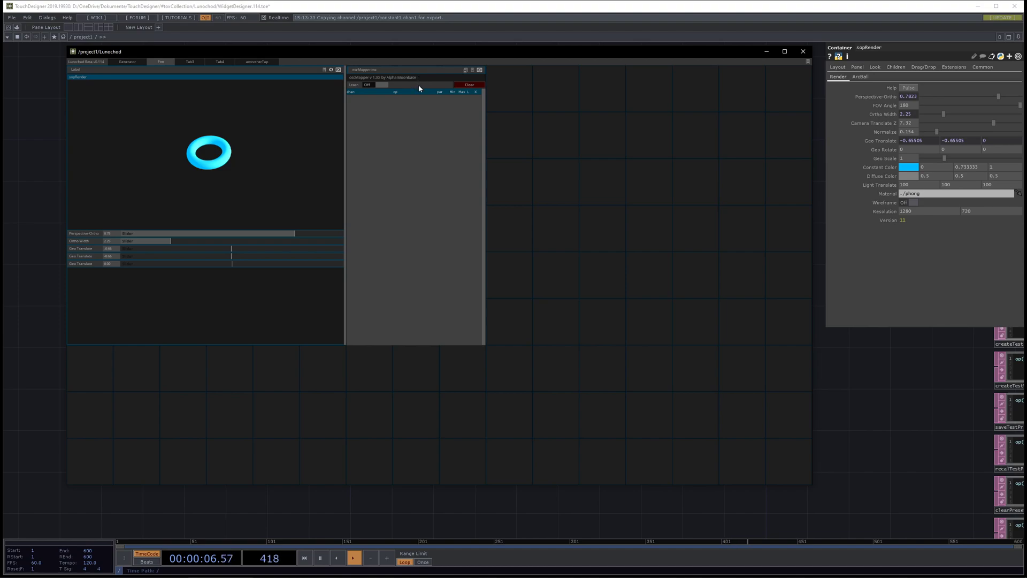
mouse_move(477, 106)
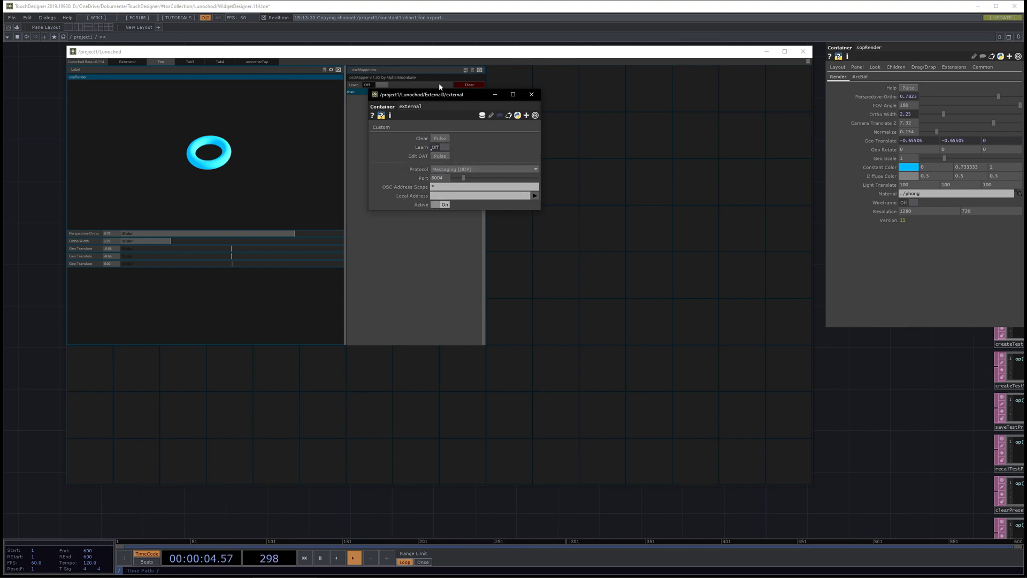
drag(423, 95, 575, 97)
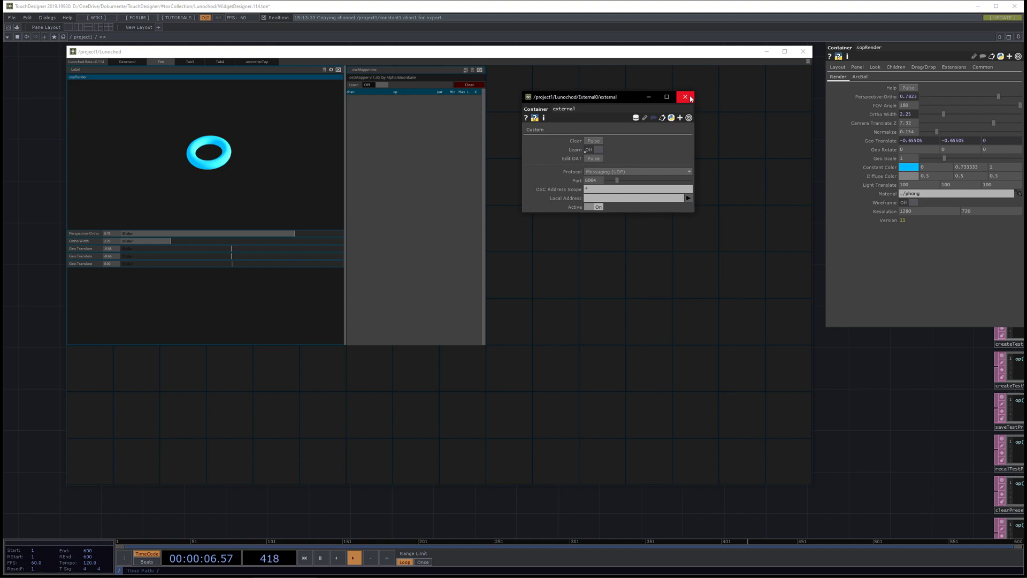
click(686, 97)
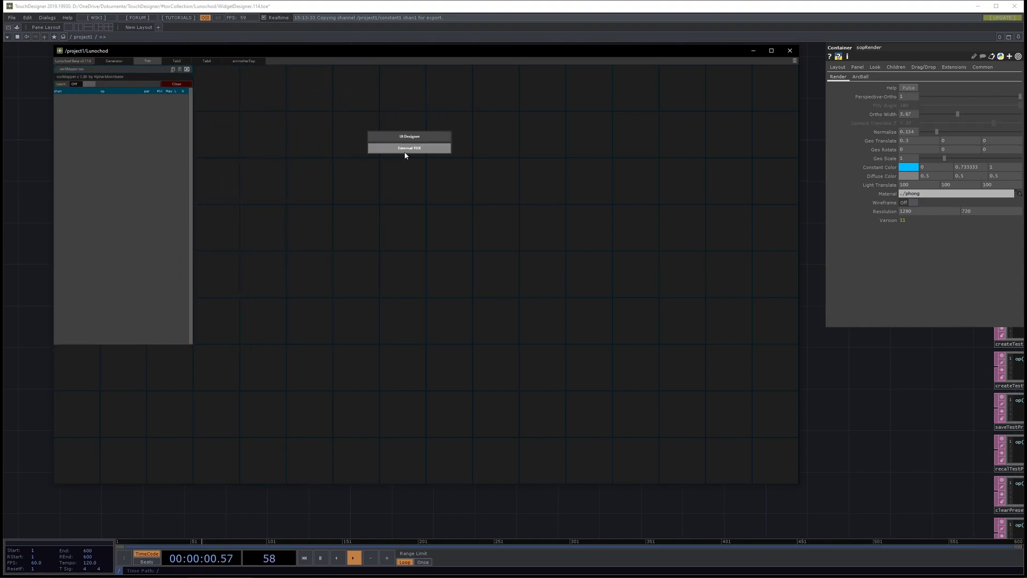
- Load parSearcher.tox from #toxCollection > elementSearcher as an External TOX panel
click(409, 148)
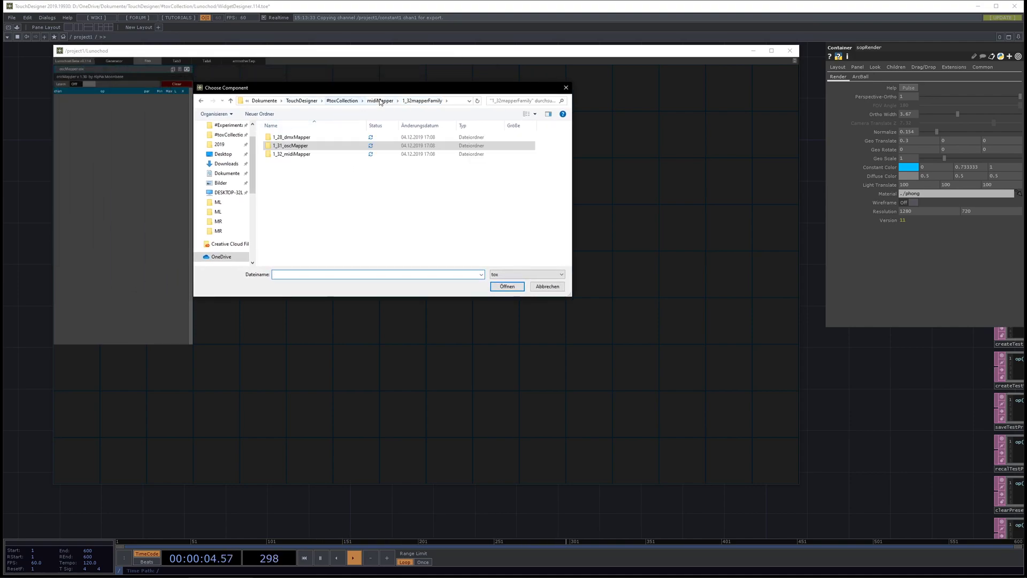
click(371, 100)
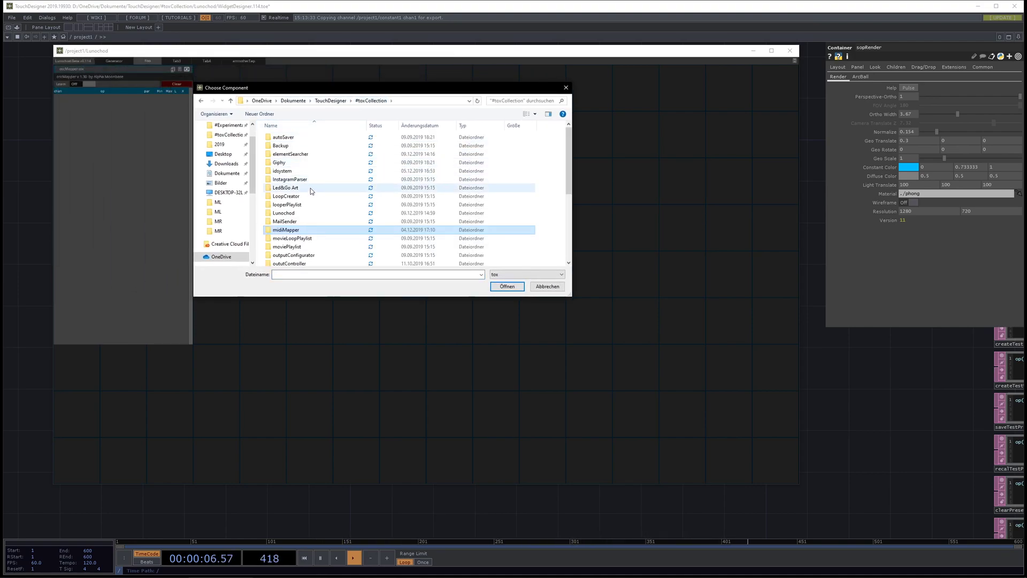
click(290, 154)
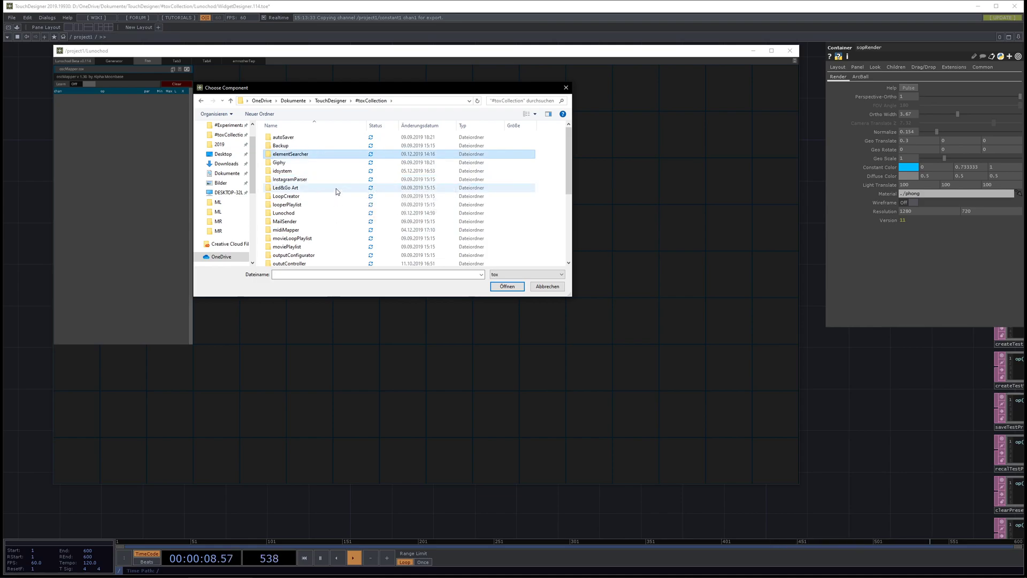
double_click(290, 153)
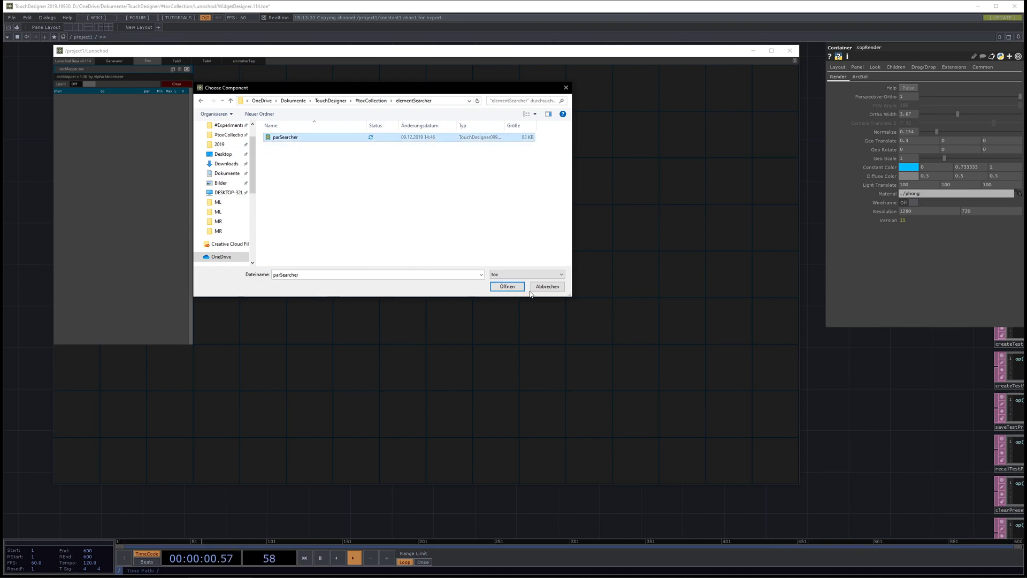
click(507, 286)
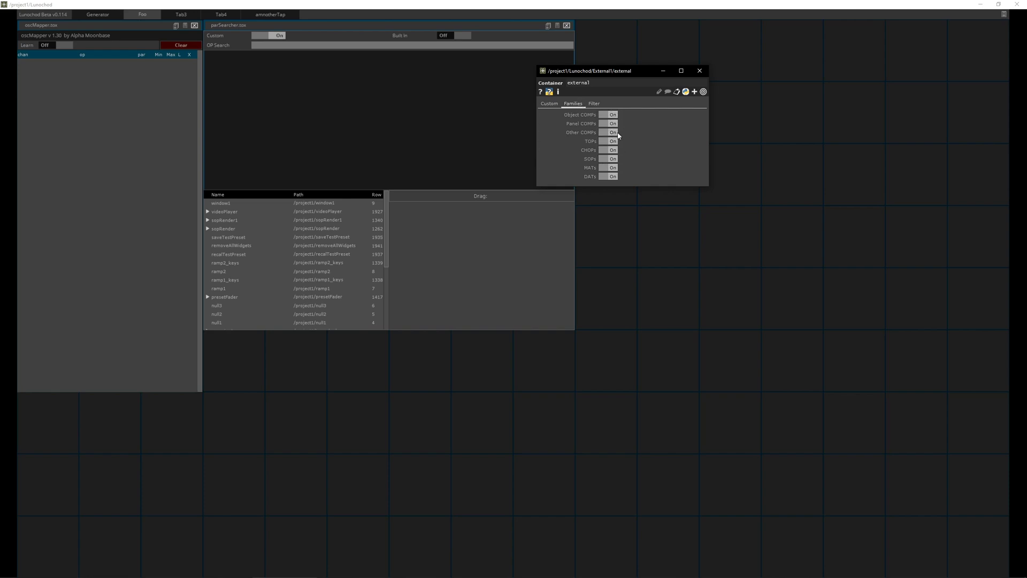
- Check parSearcher's Filter settings, then select videoPlayer to show its video preview and parameters
click(593, 102)
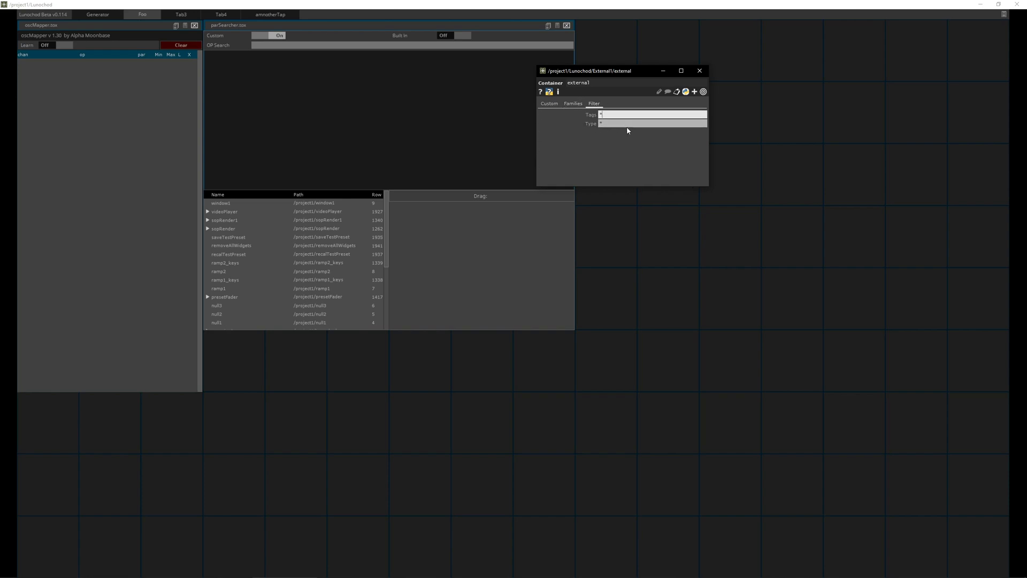
click(700, 71)
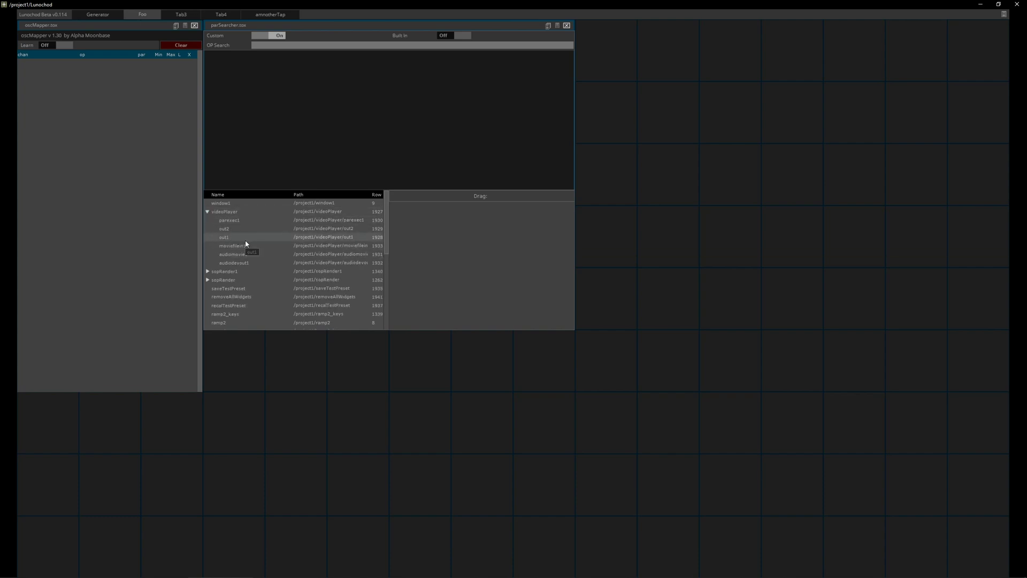
click(224, 211)
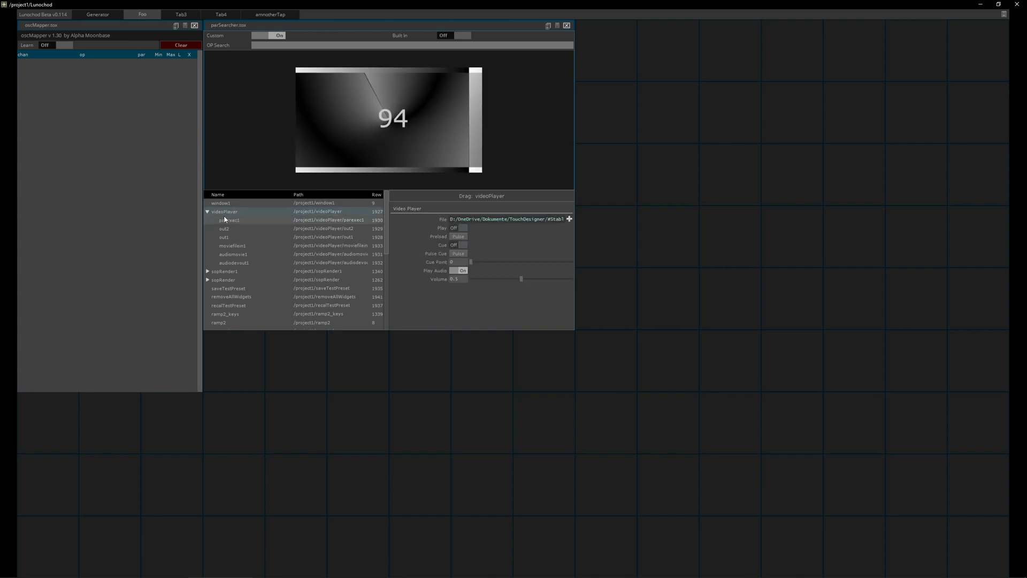
click(207, 211)
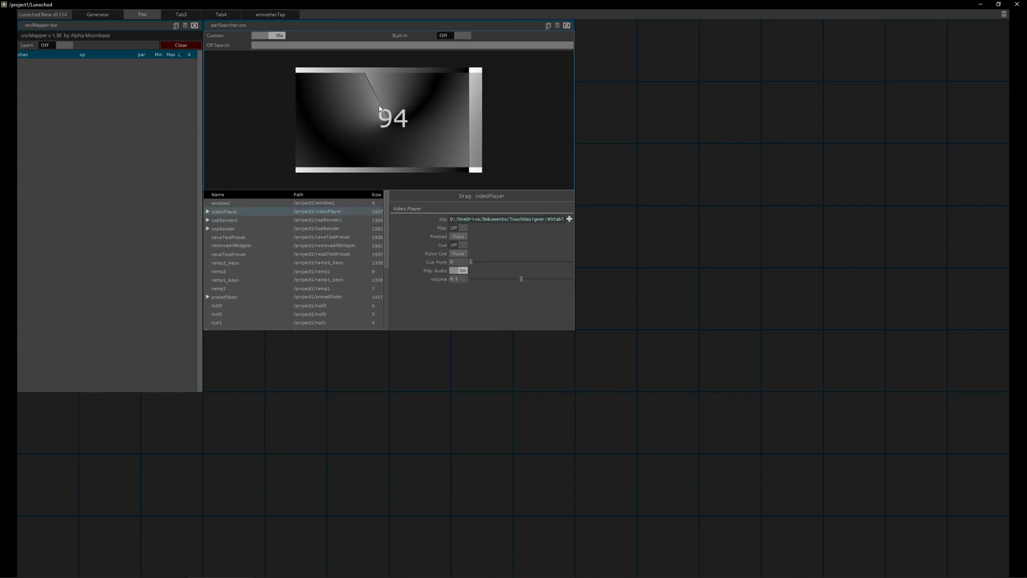
mouse_move(277, 52)
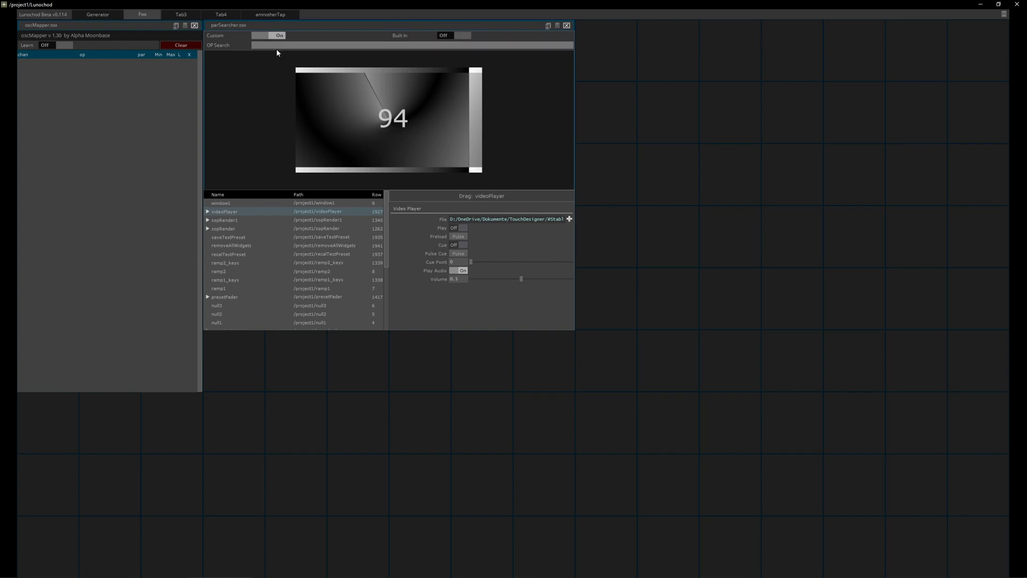
mouse_move(460, 227)
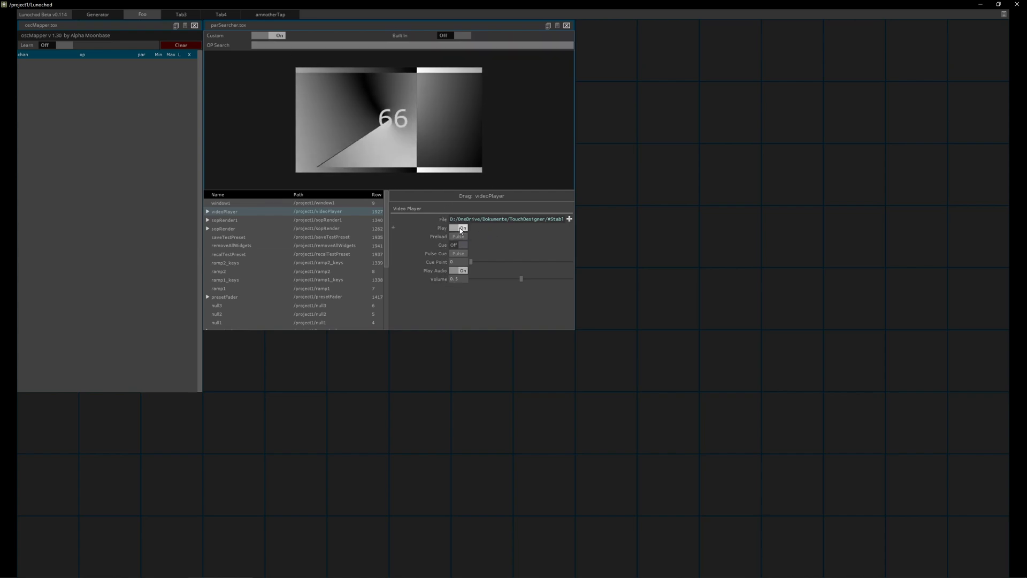
- Pause the video and add videoPlayer, sopRender1 and sopRender preview panels to the grid
click(460, 227)
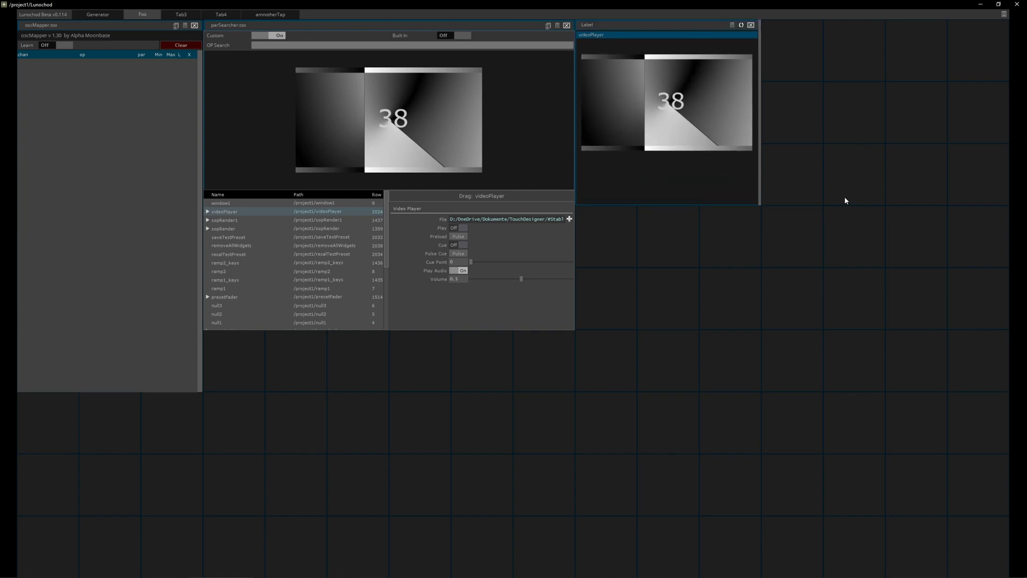
mouse_move(853, 321)
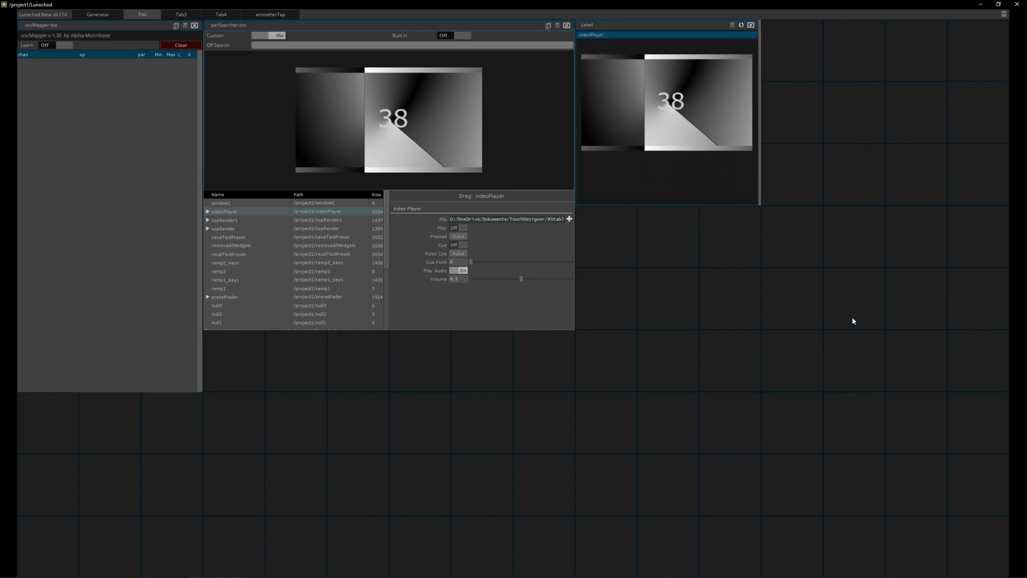
click(225, 220)
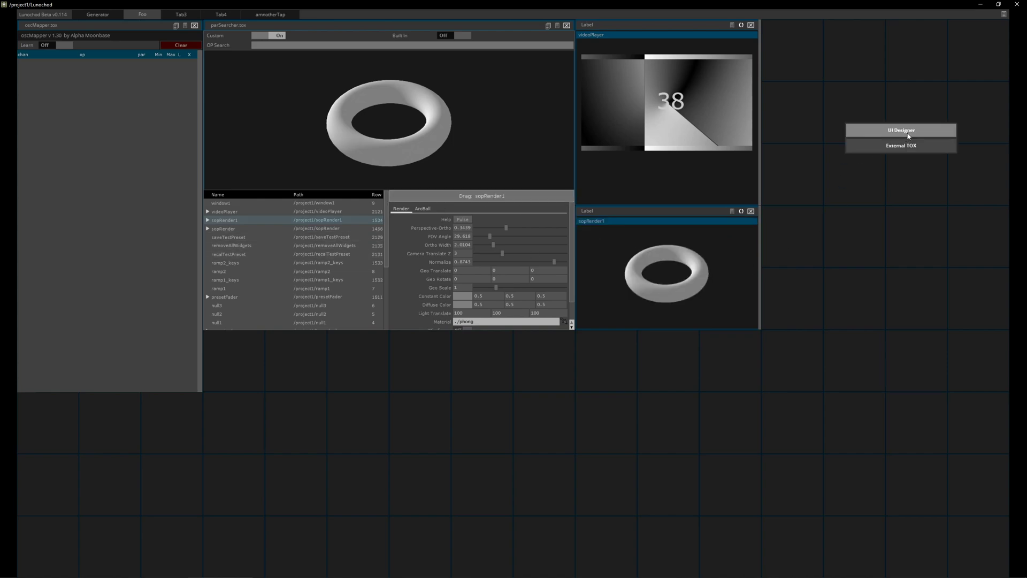
click(901, 130)
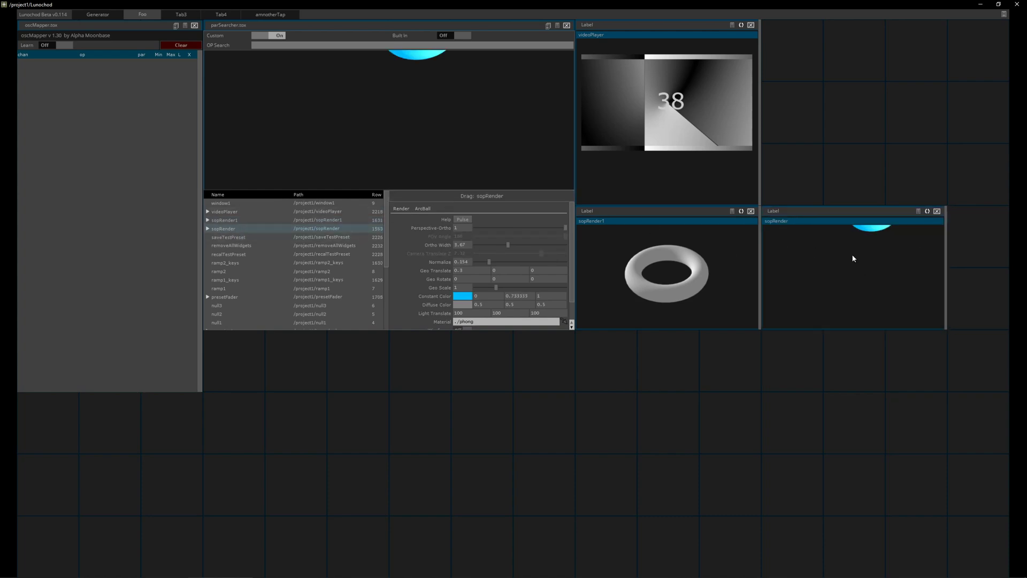
mouse_move(908, 254)
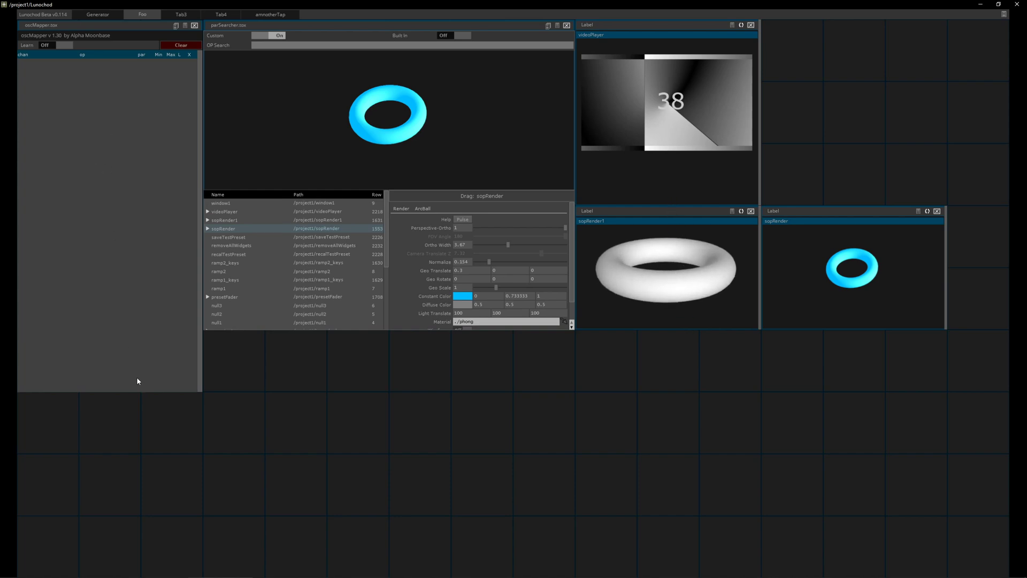
mouse_move(137, 31)
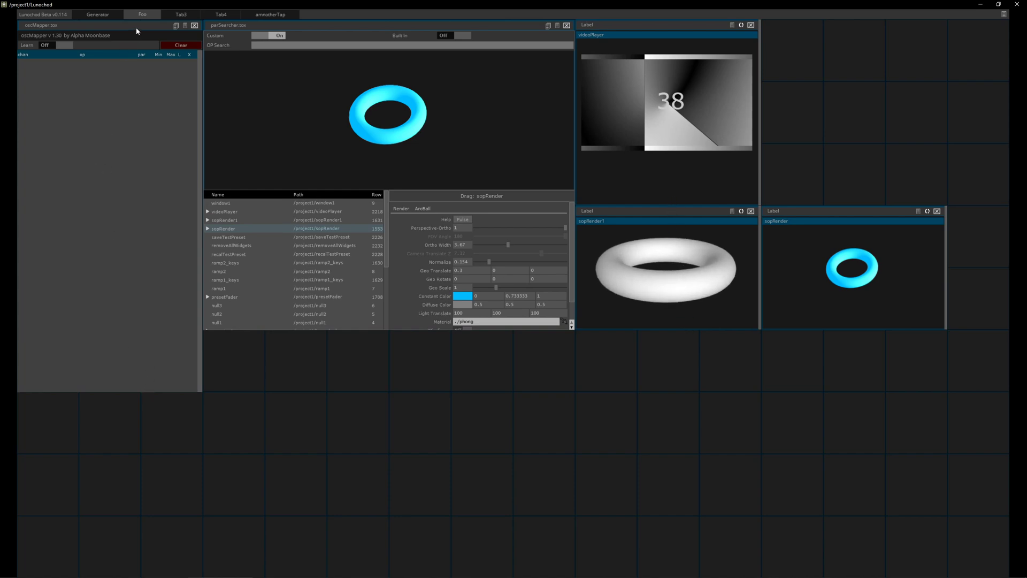
mouse_move(137, 263)
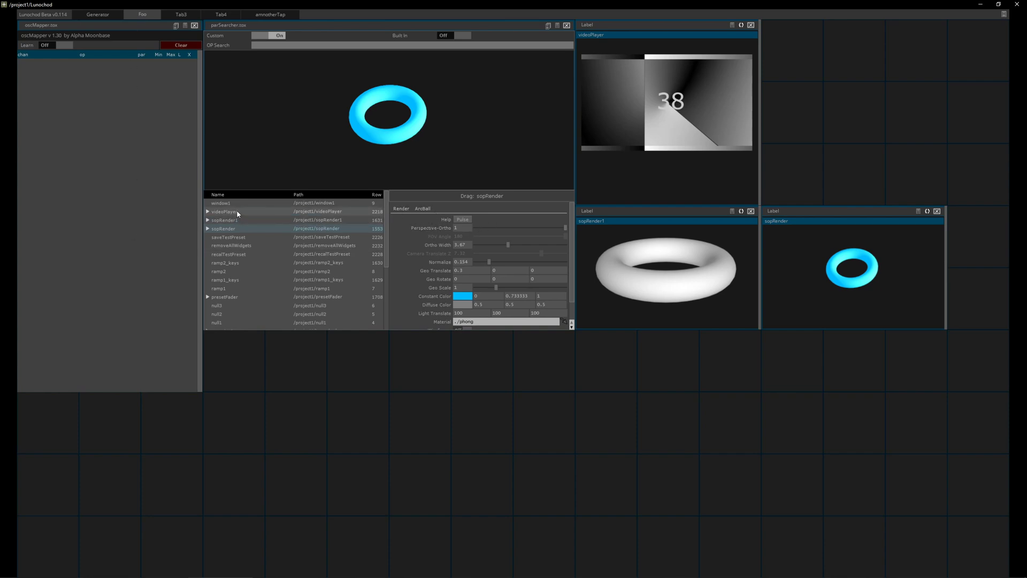
- Map the incoming OSC toggle to videoPlayer's Play parameter with oscMapper Learn, resuming playback
click(224, 211)
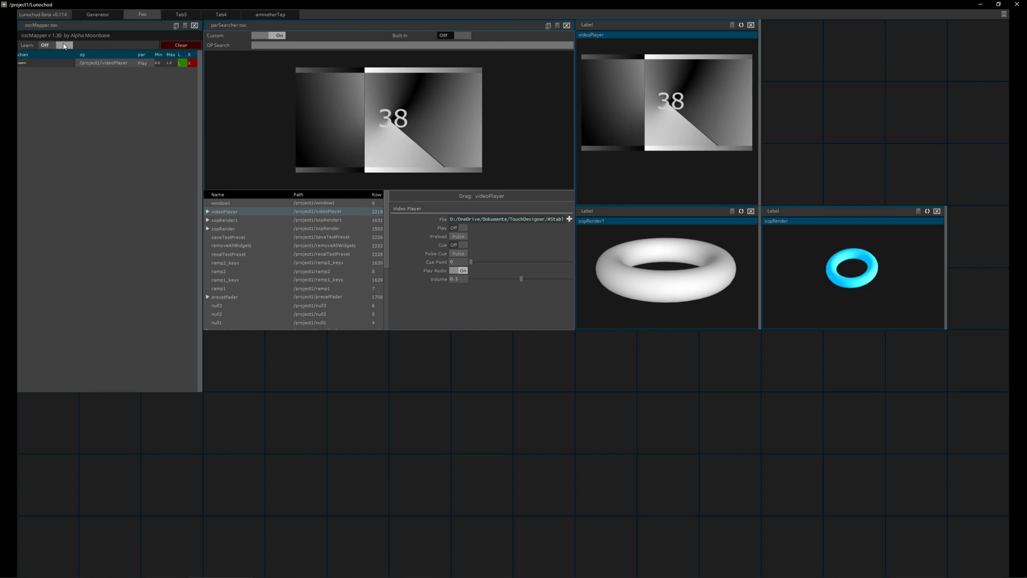
click(55, 44)
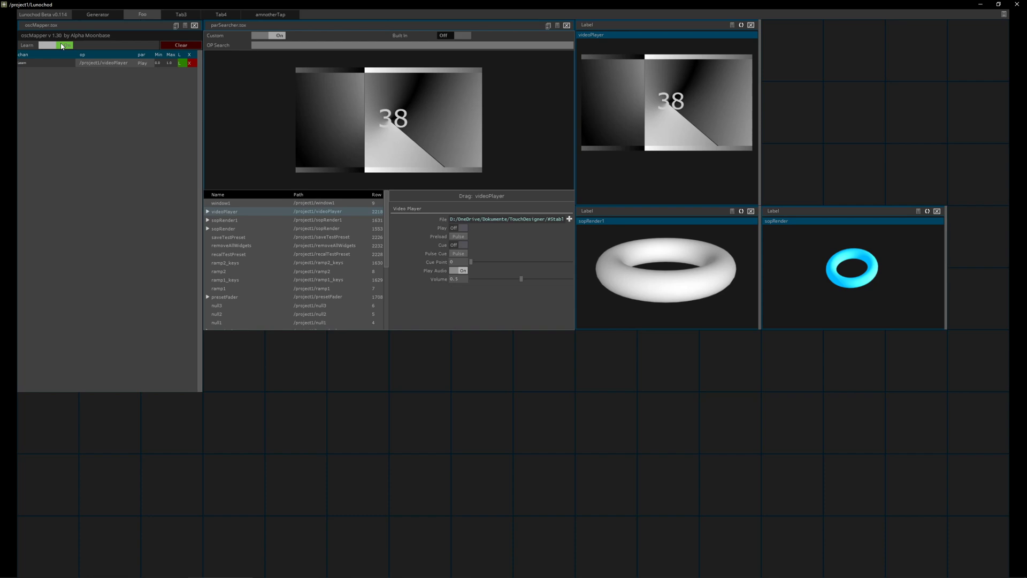
click(56, 44)
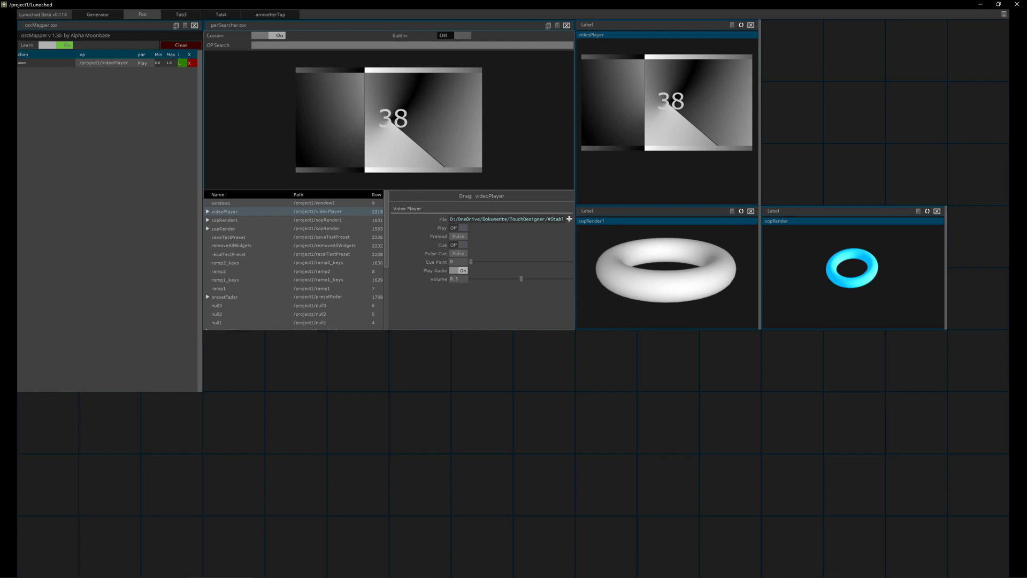
click(58, 45)
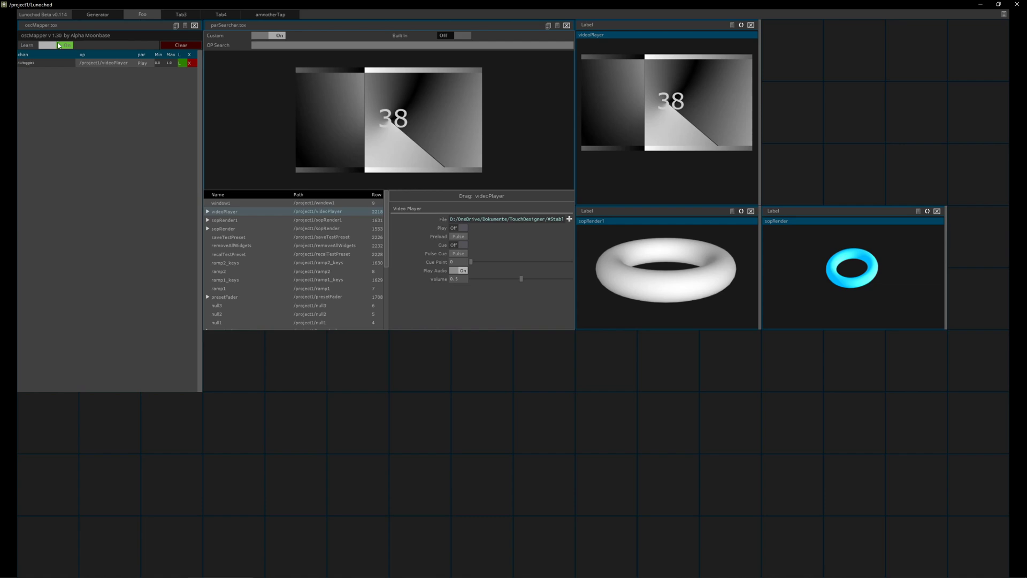
click(55, 44)
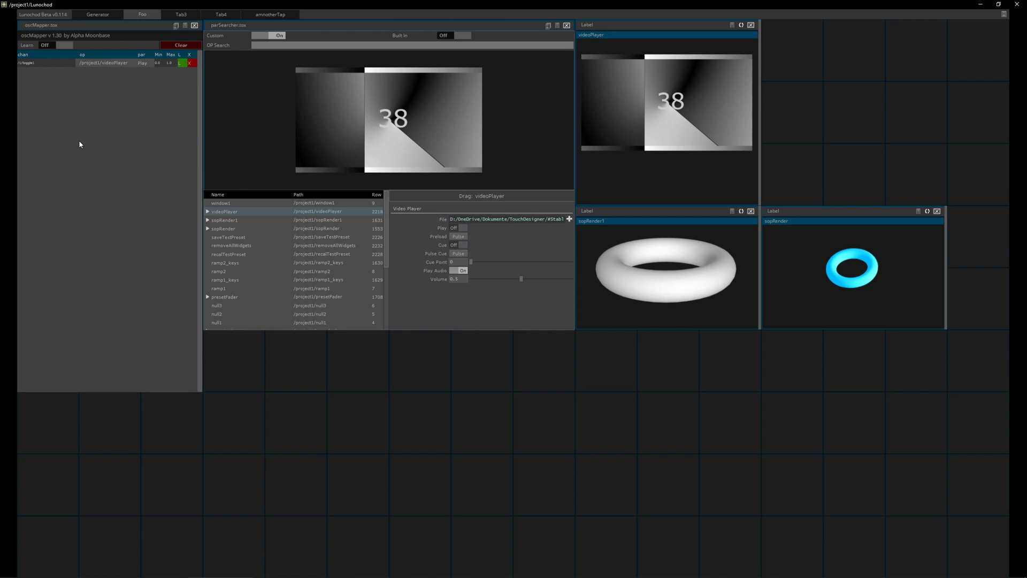
click(462, 227)
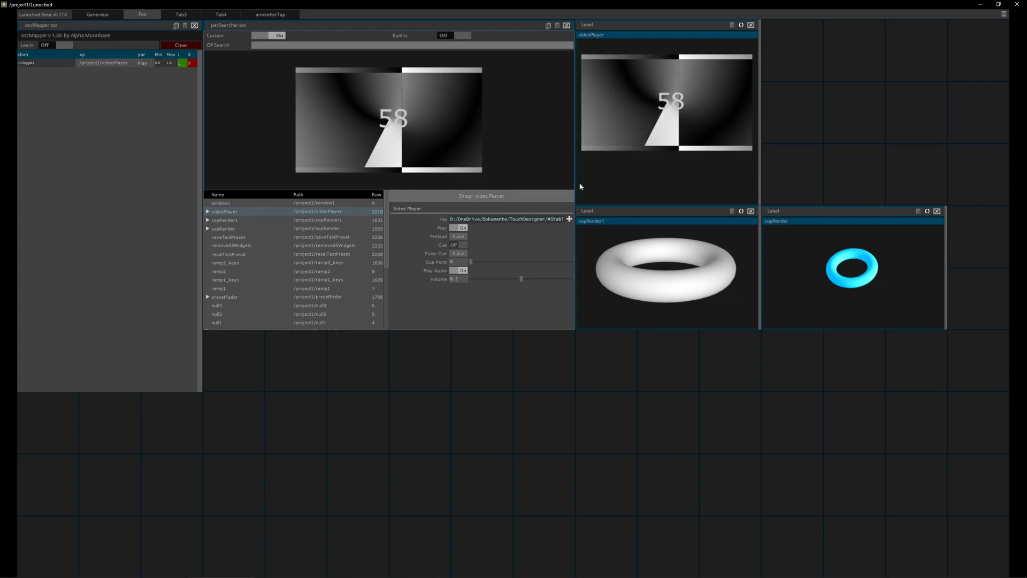
- Add a Play toggle below the videoPlayer preview and switch it Off
click(463, 228)
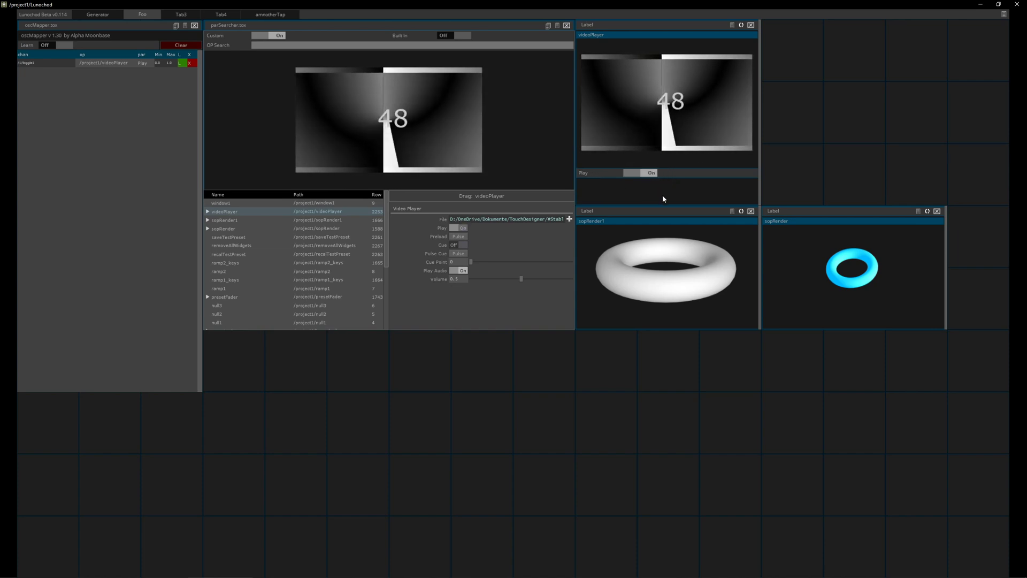
click(463, 227)
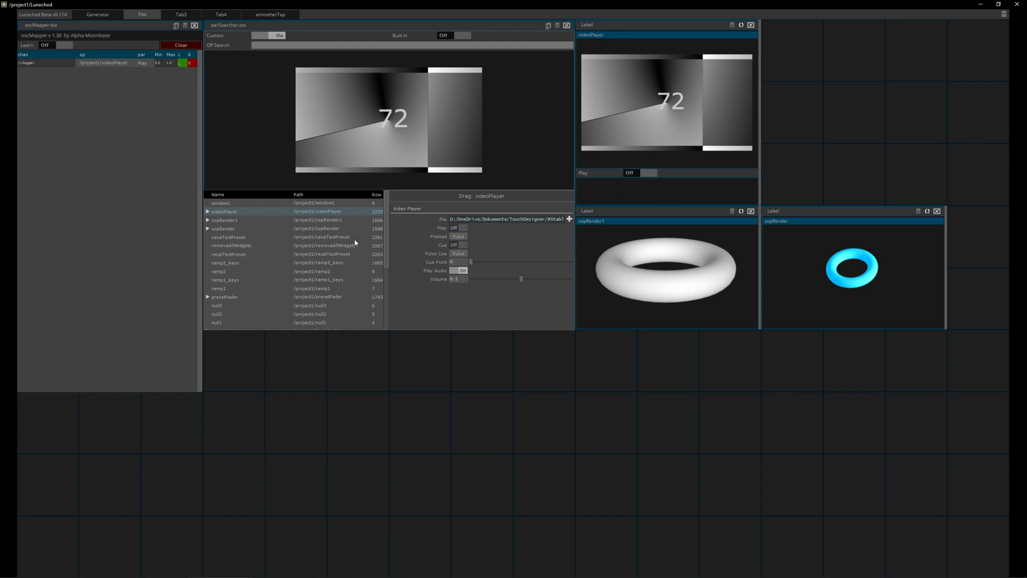